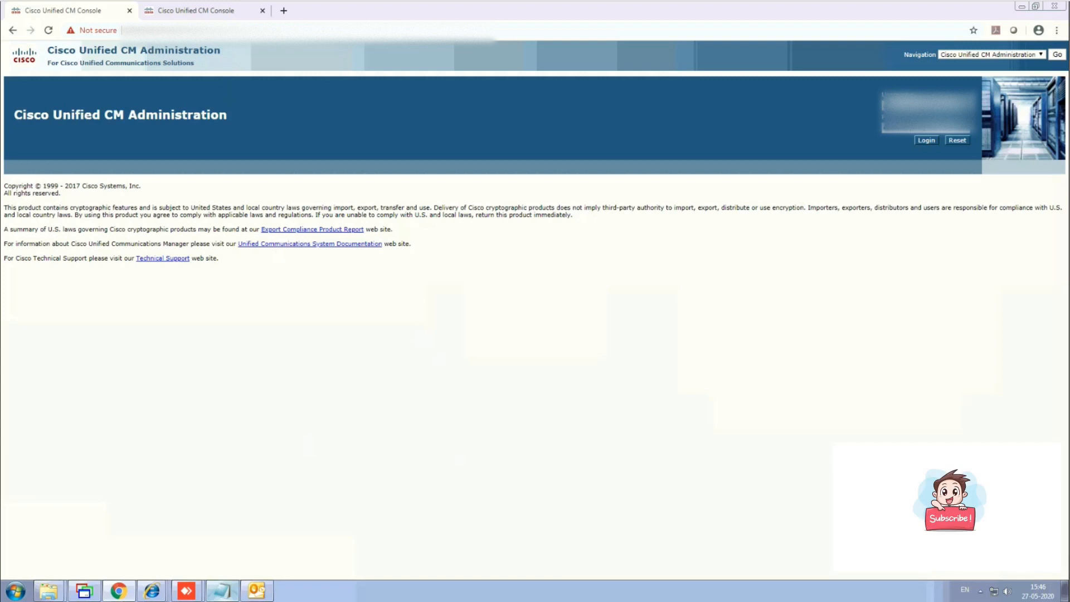
# Log in to the Unified CM Administration console and land on the home page
pyautogui.click(926, 140)
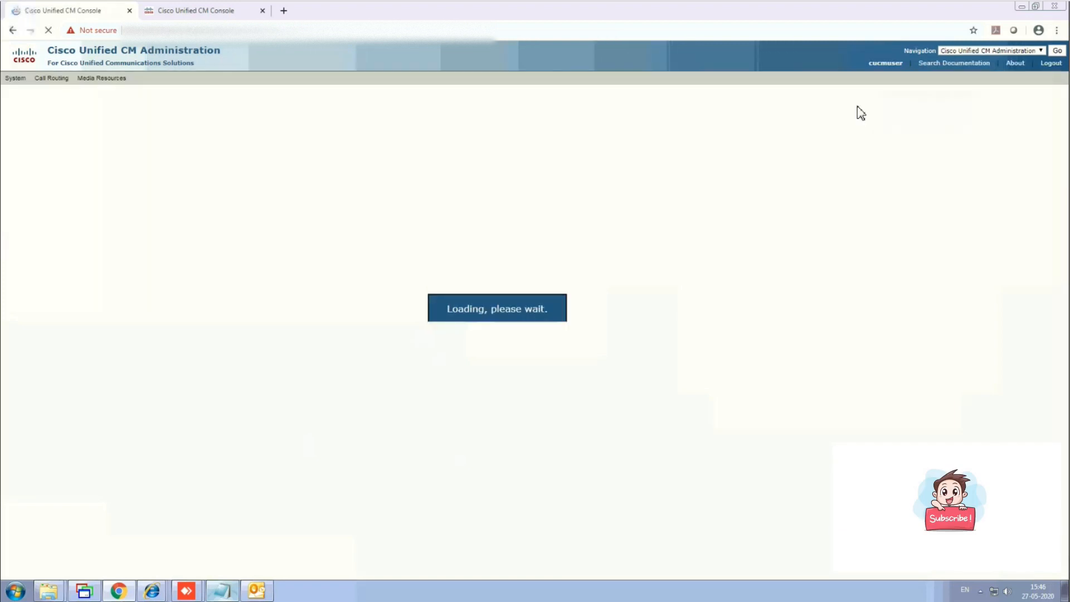
pyautogui.moveTo(289, 460)
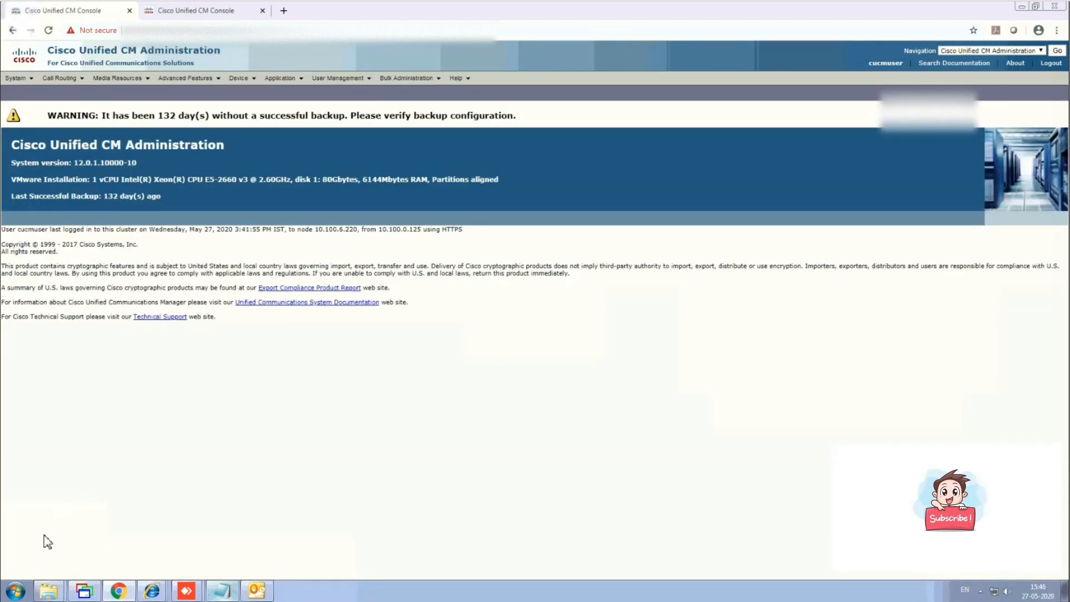
pyautogui.click(13, 590)
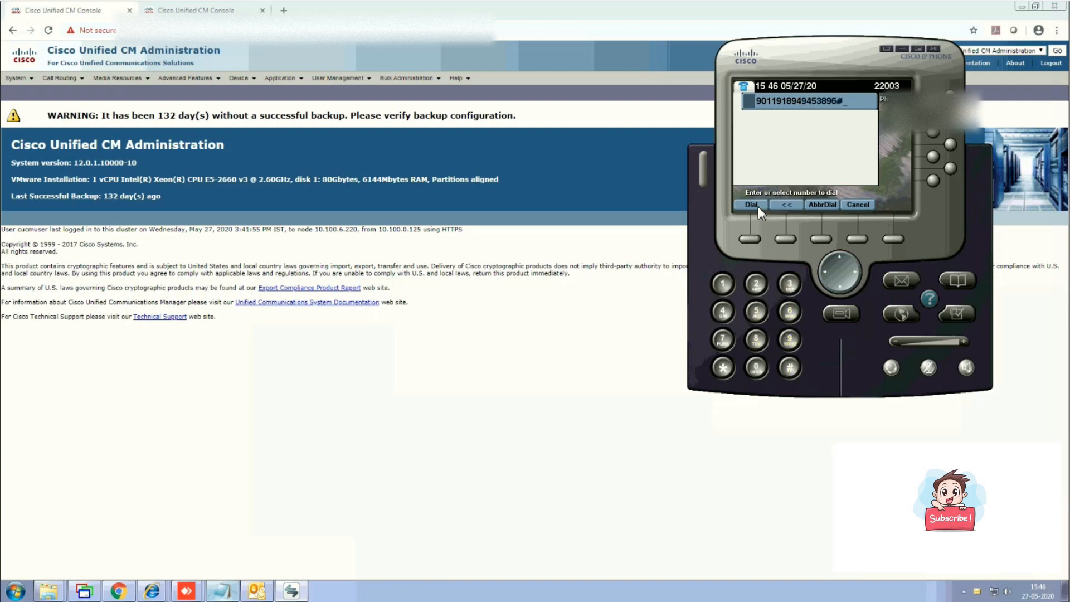
pyautogui.click(751, 205)
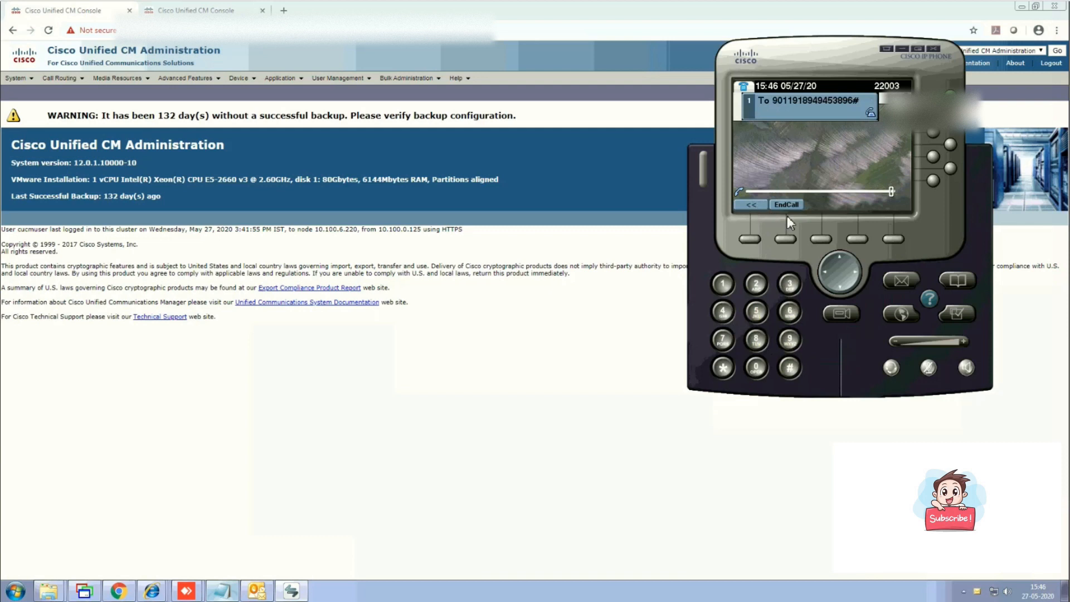
pyautogui.click(786, 205)
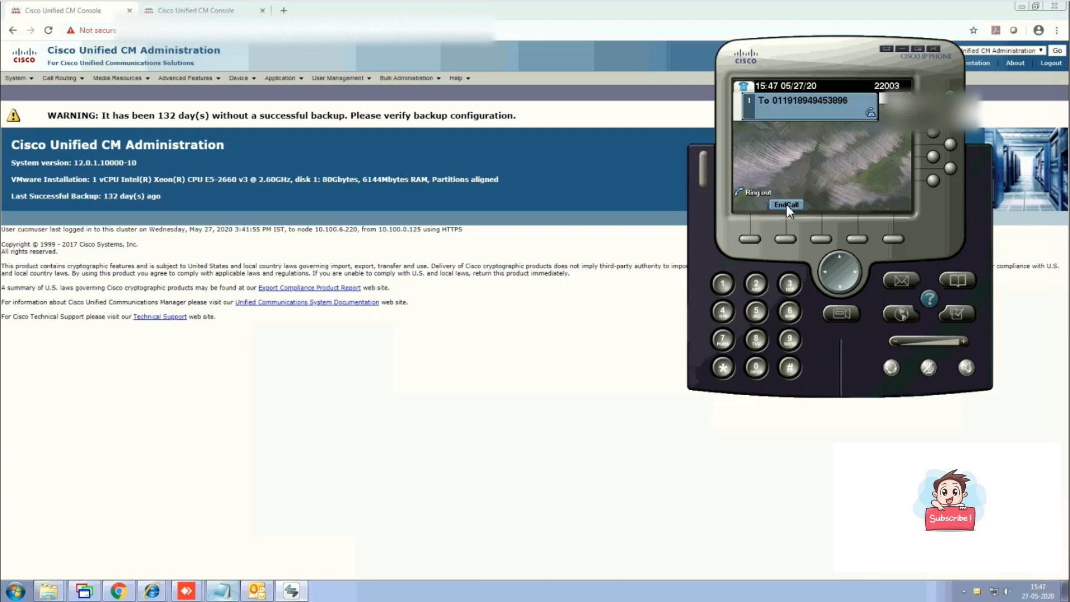
pyautogui.click(786, 205)
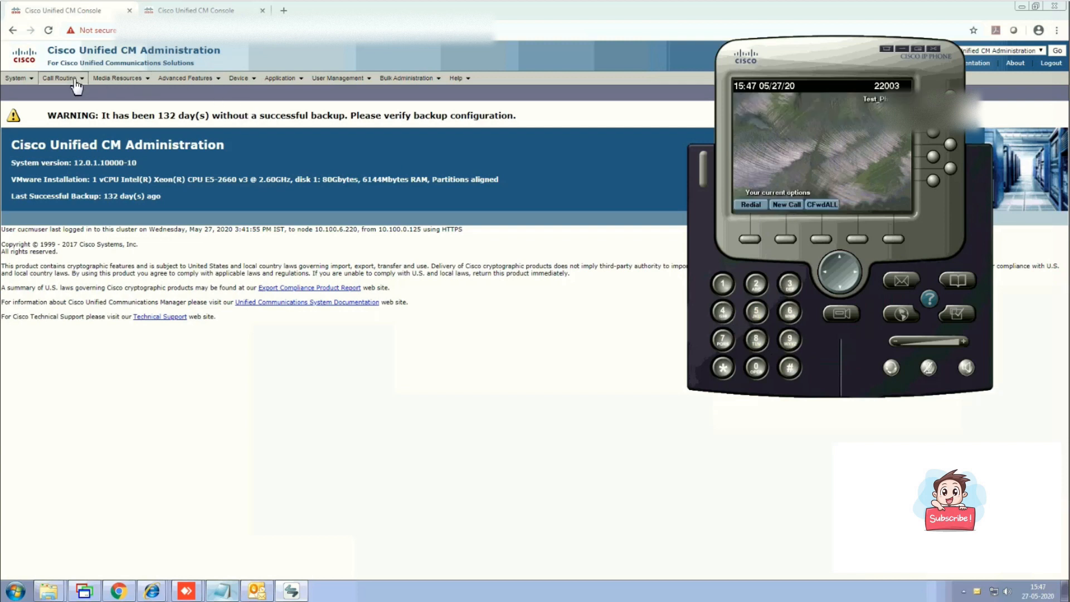
# Find the route patterns under Call Routing > Route/Hunt and load the 9011.!# pattern
pyautogui.click(60, 78)
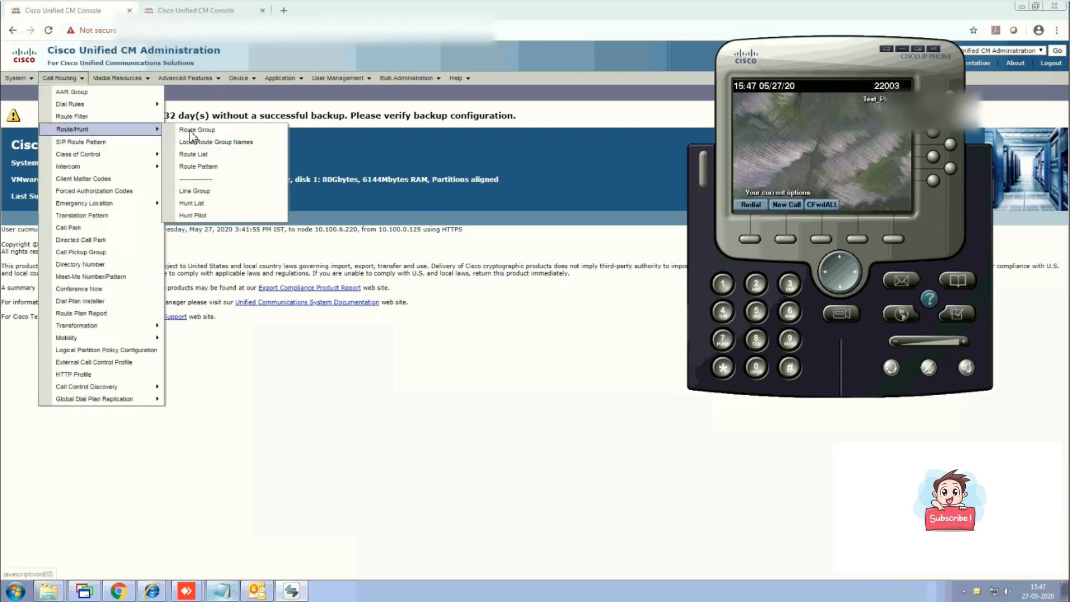
pyautogui.click(198, 167)
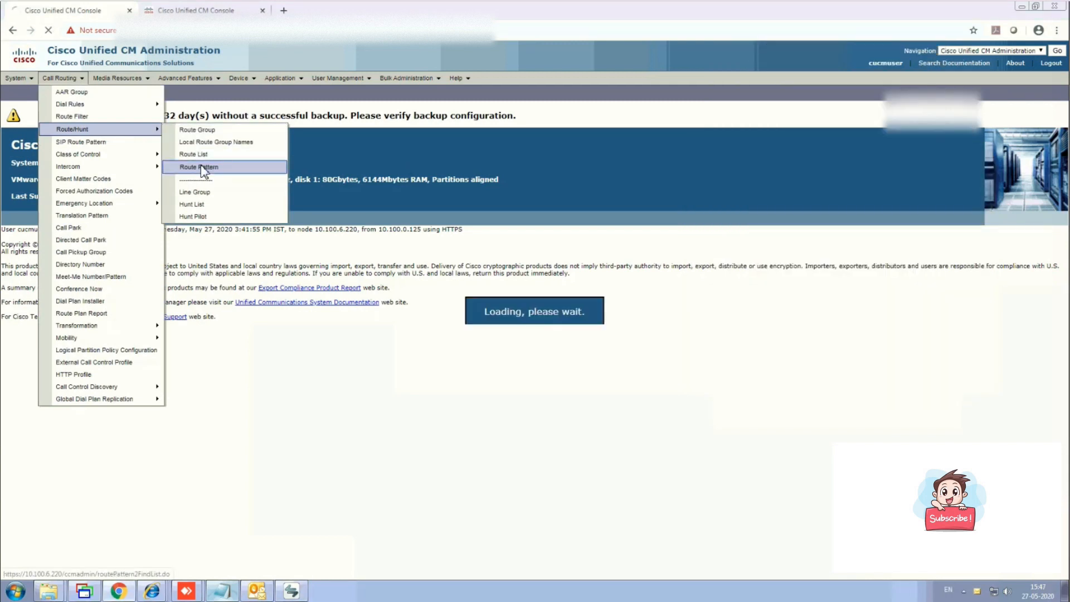
pyautogui.click(197, 167)
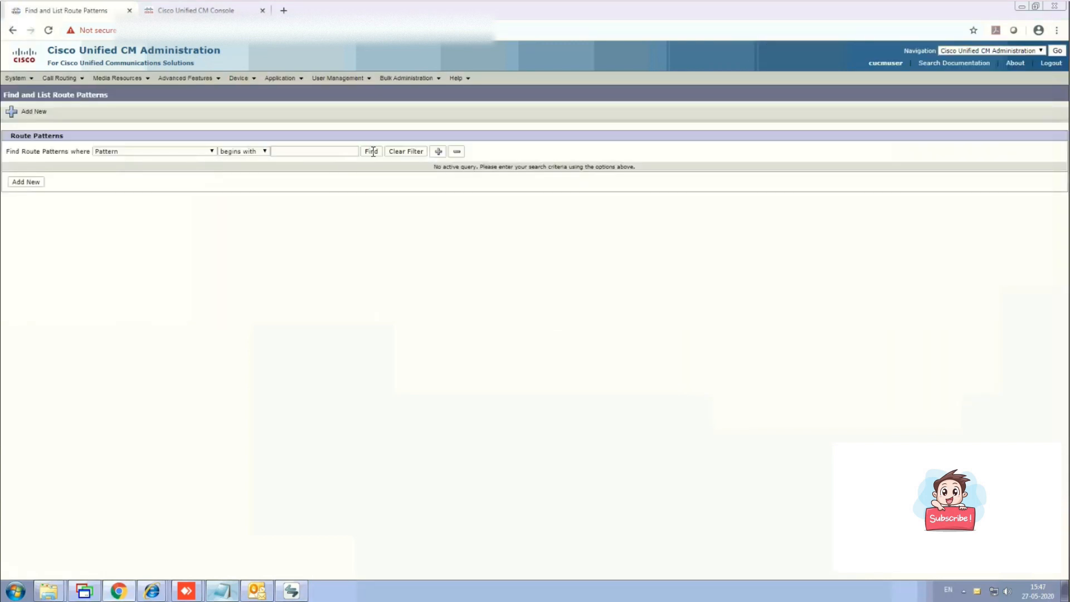
pyautogui.click(372, 152)
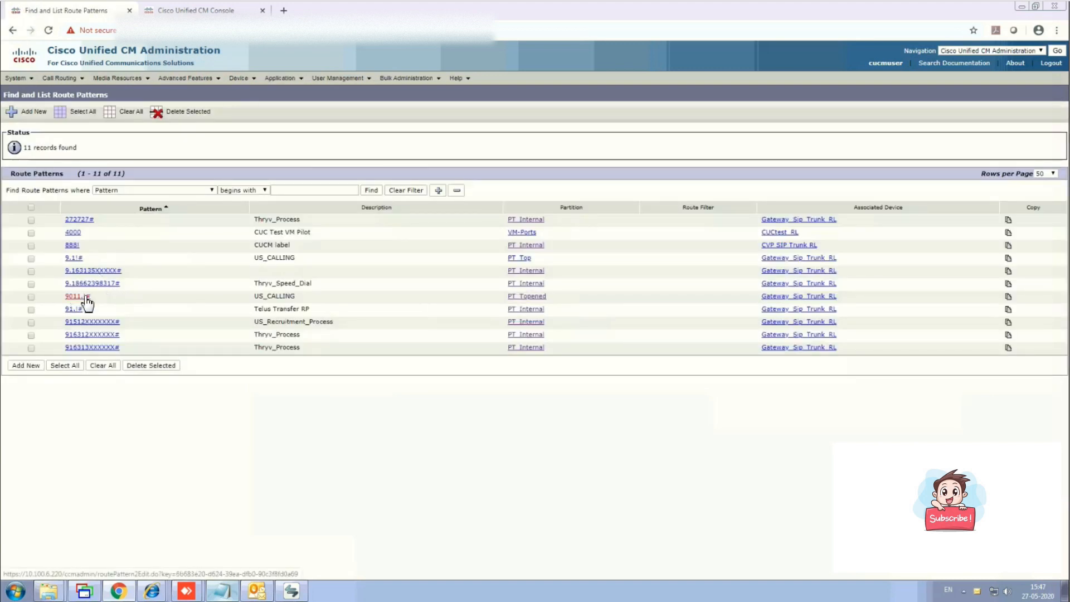
pyautogui.click(74, 296)
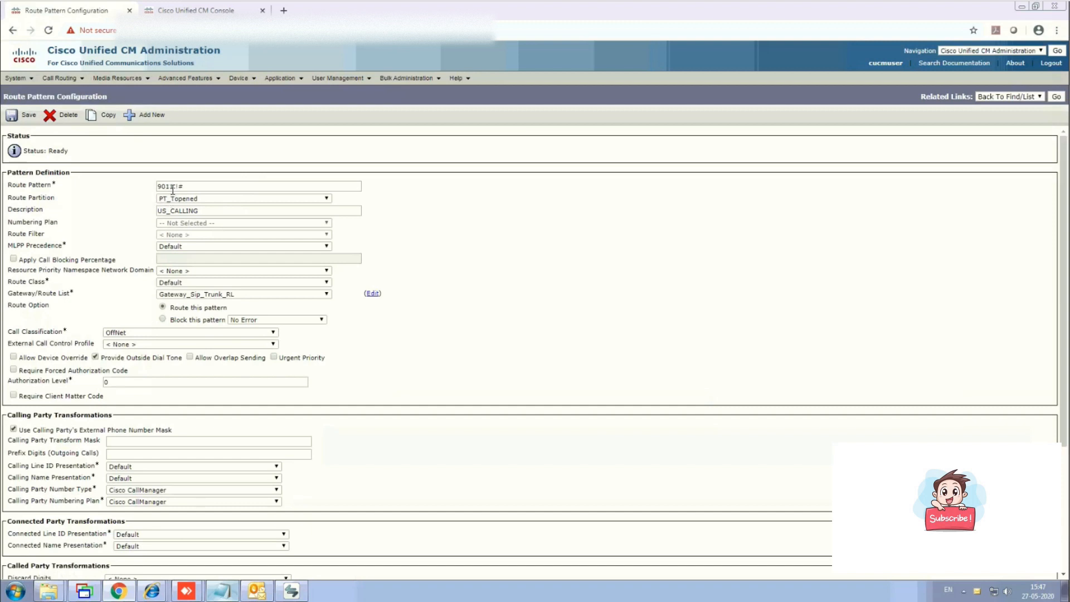
# Enable Require Forced Authorization Code on 9011.!#, save it, and accept the reset warning
pyautogui.tripleClick(176, 186)
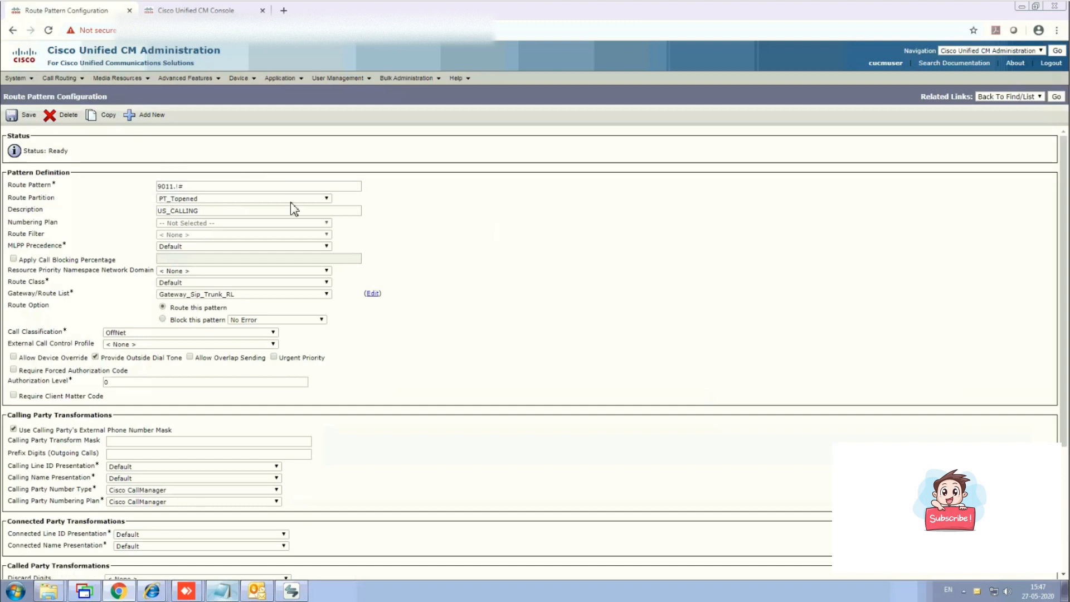
pyautogui.scroll(-3)
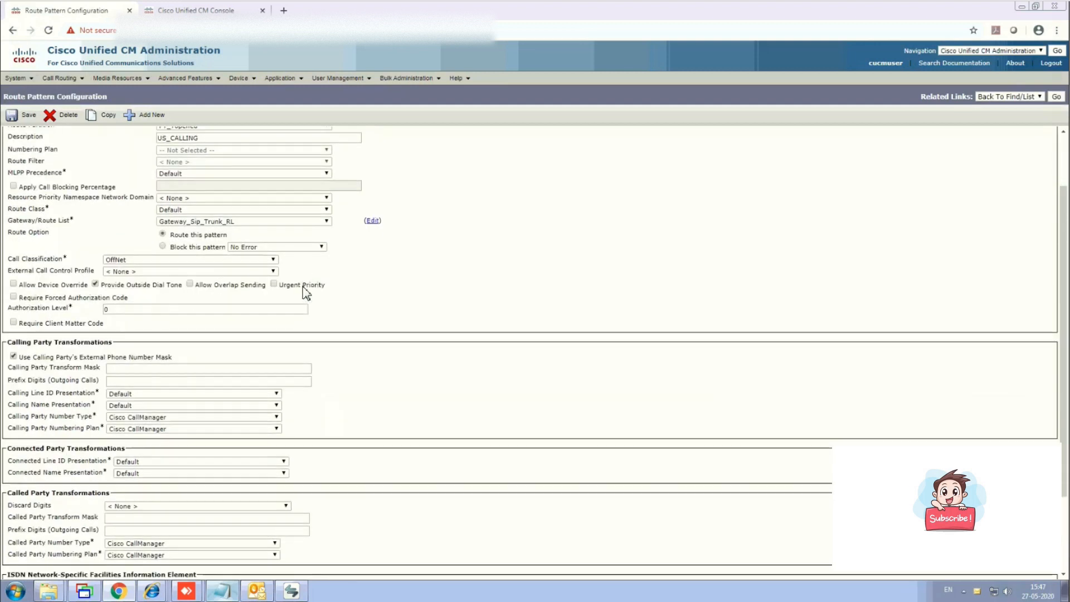
pyautogui.scroll(-3)
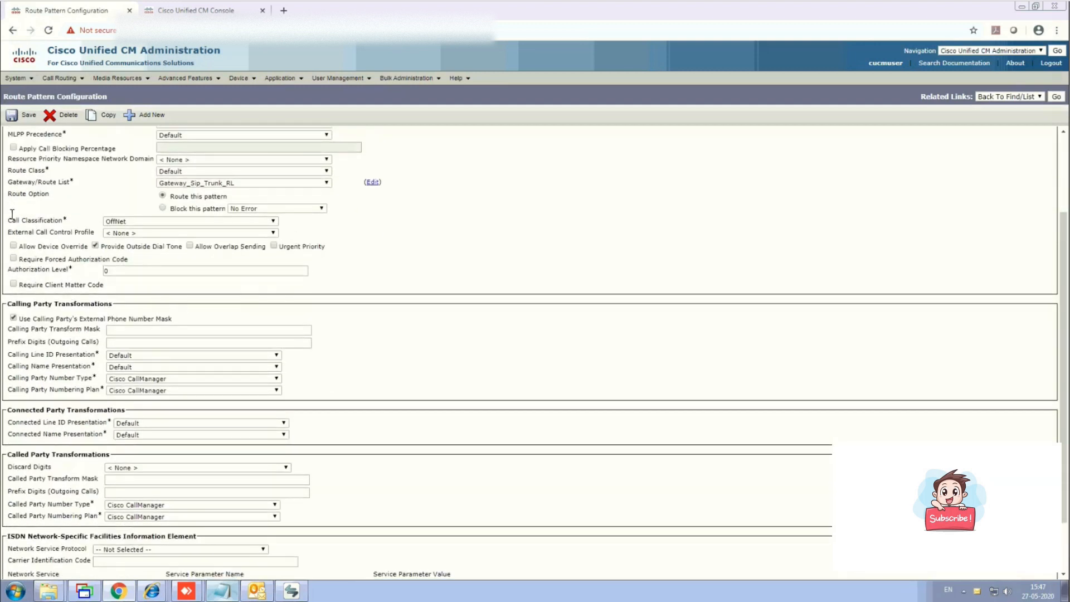
pyautogui.moveTo(20, 335)
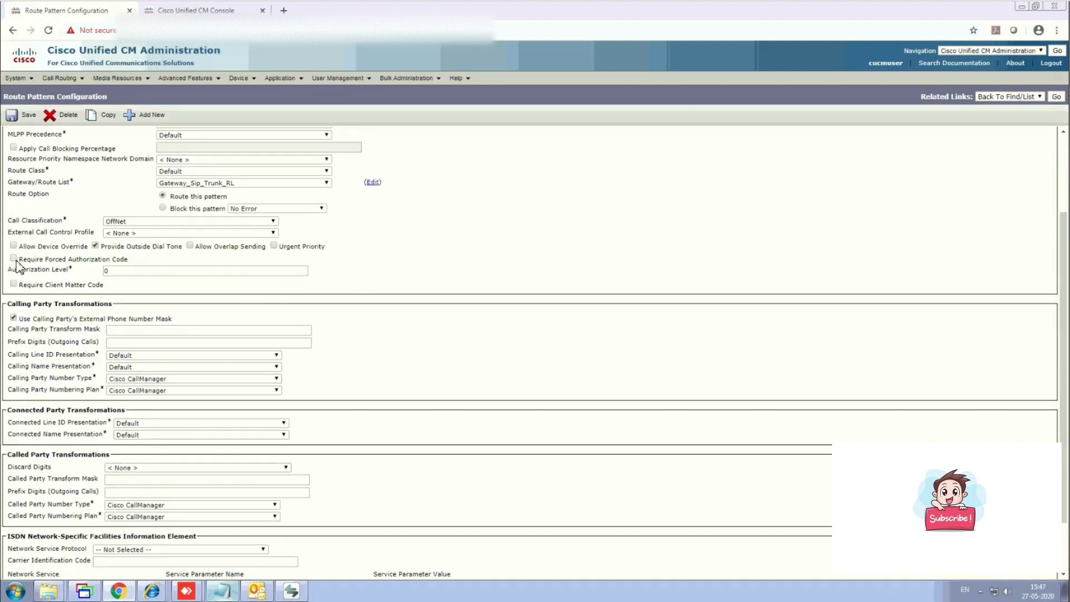
pyautogui.click(13, 259)
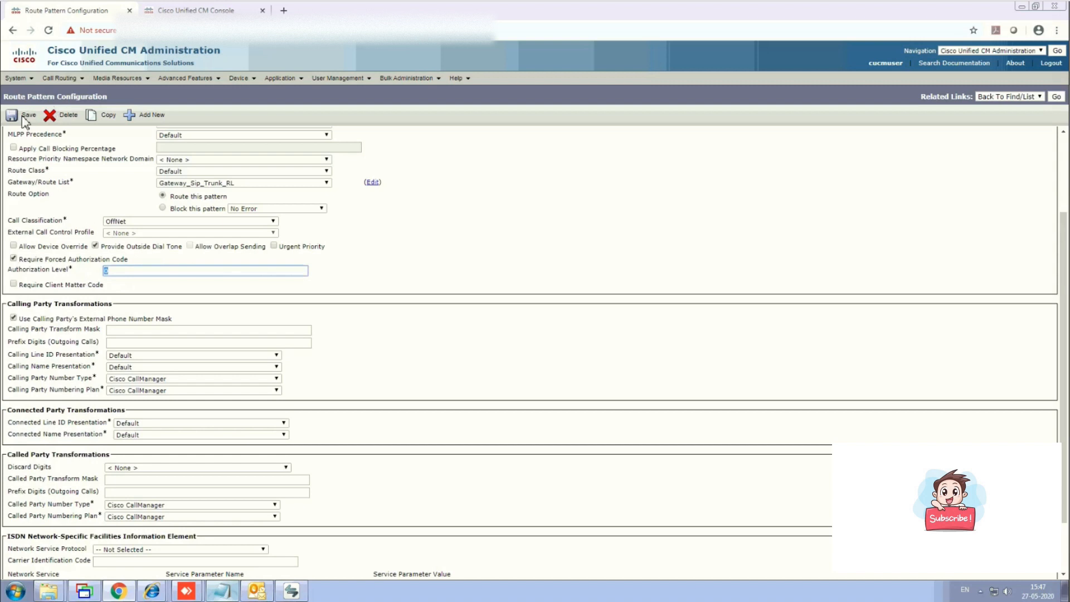
pyautogui.click(12, 115)
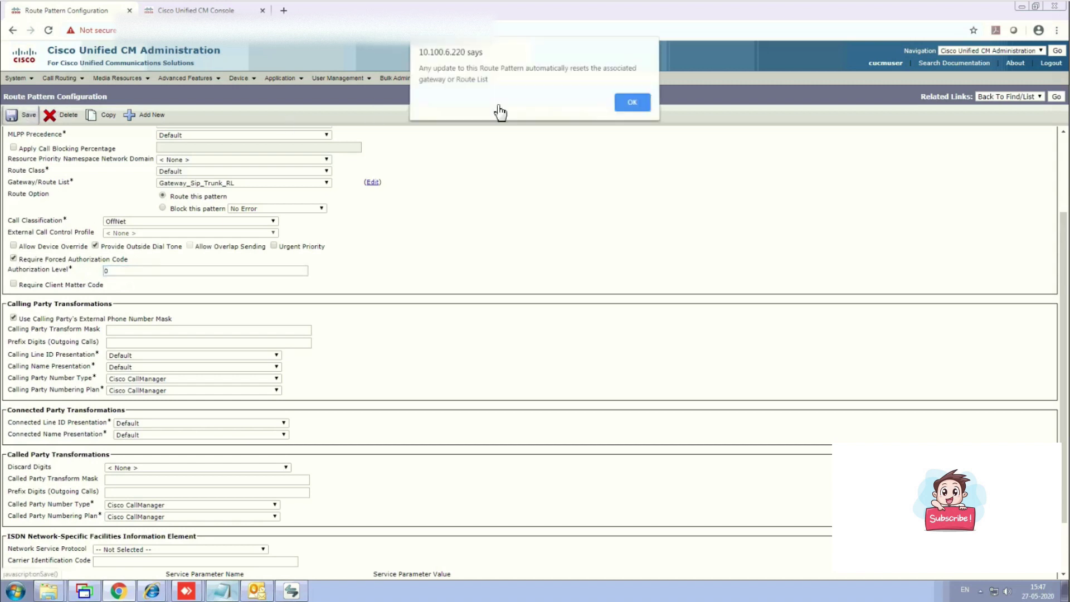
pyautogui.click(632, 101)
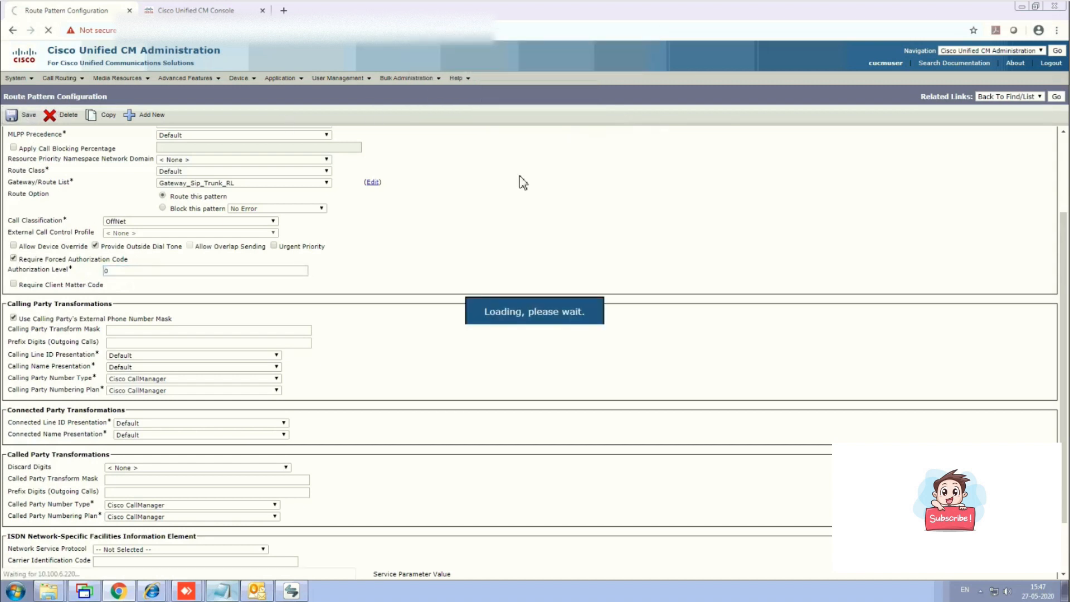
pyautogui.click(60, 78)
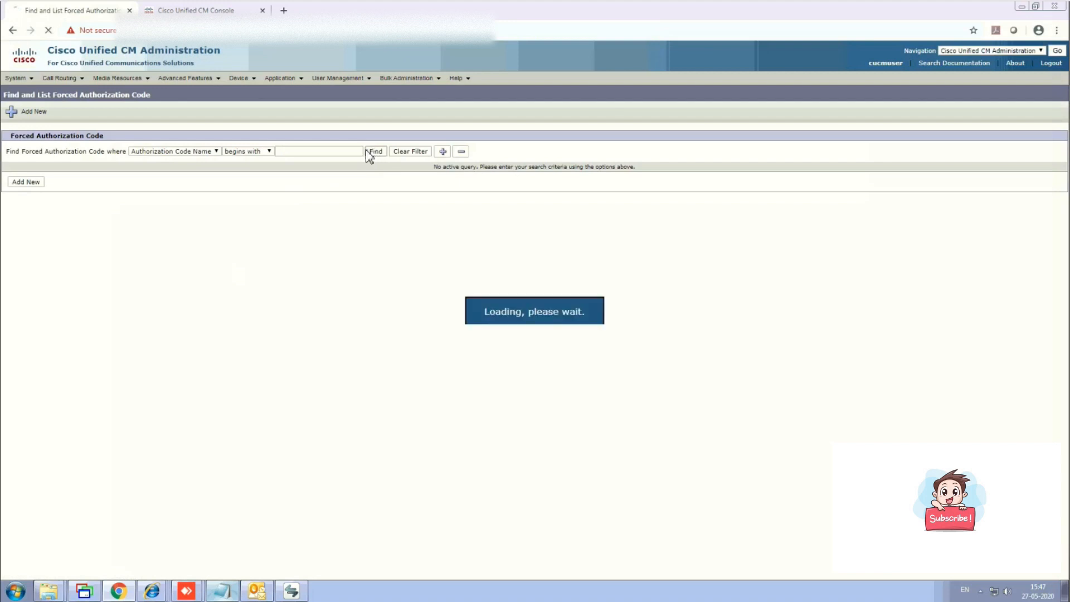
# Start a new forced authorization code and name it Test_code
pyautogui.click(375, 151)
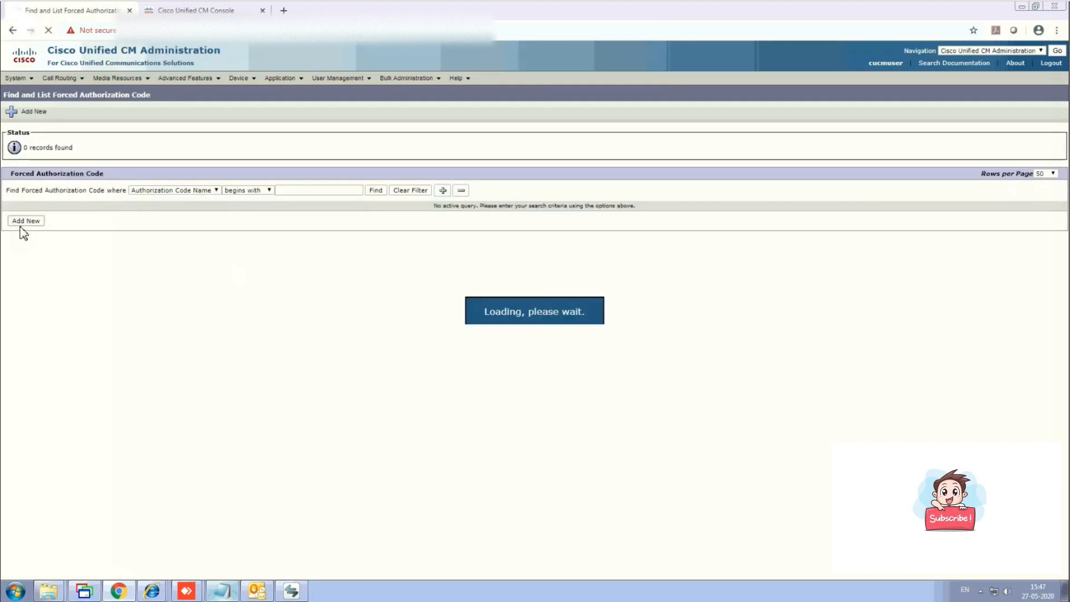
pyautogui.click(25, 221)
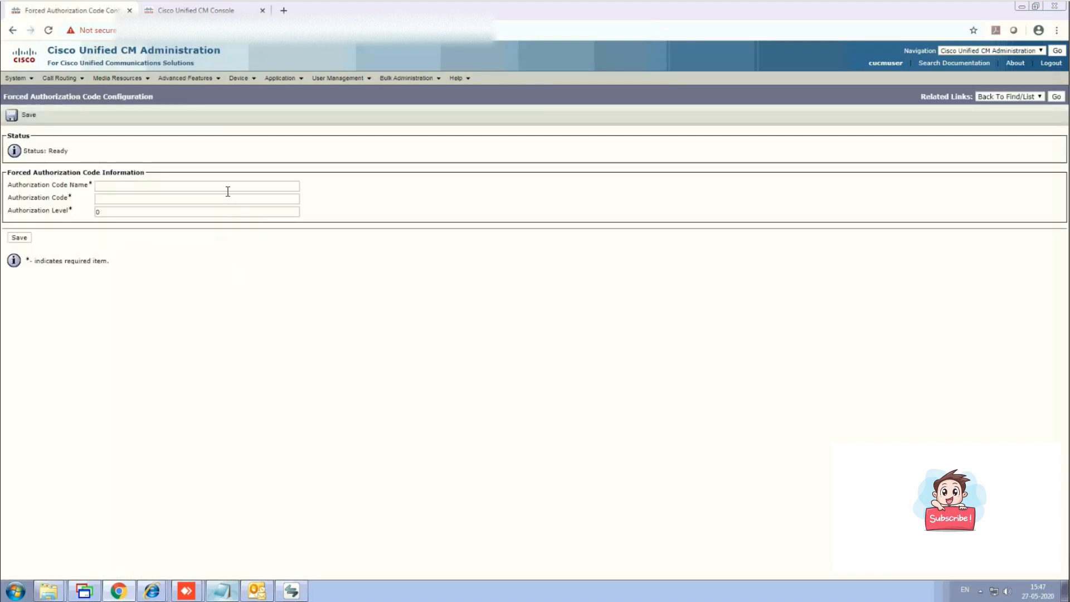
pyautogui.write('T')
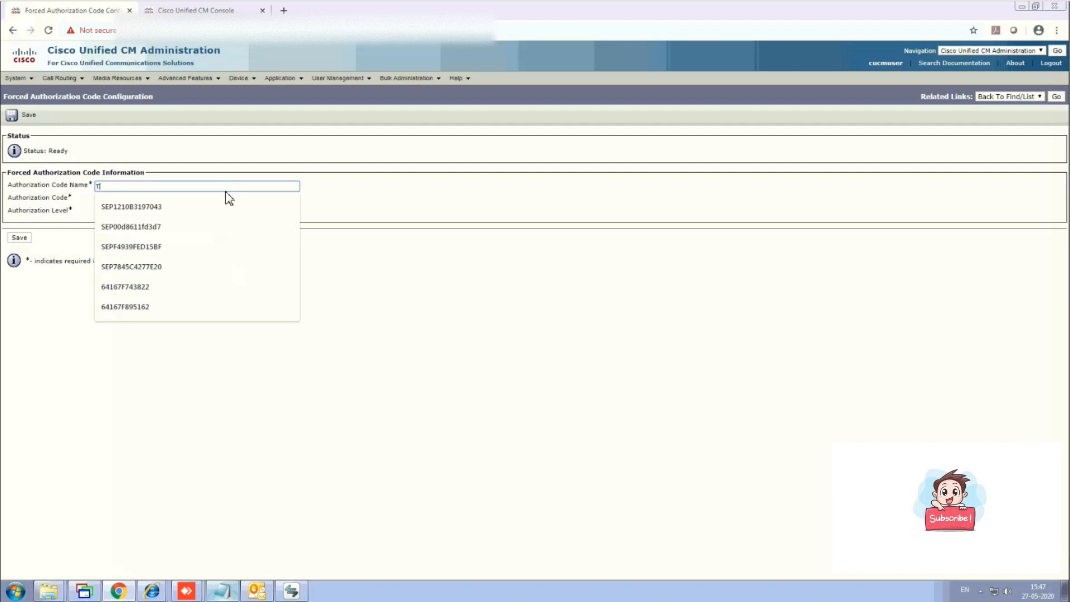
pyautogui.write('Test_code')
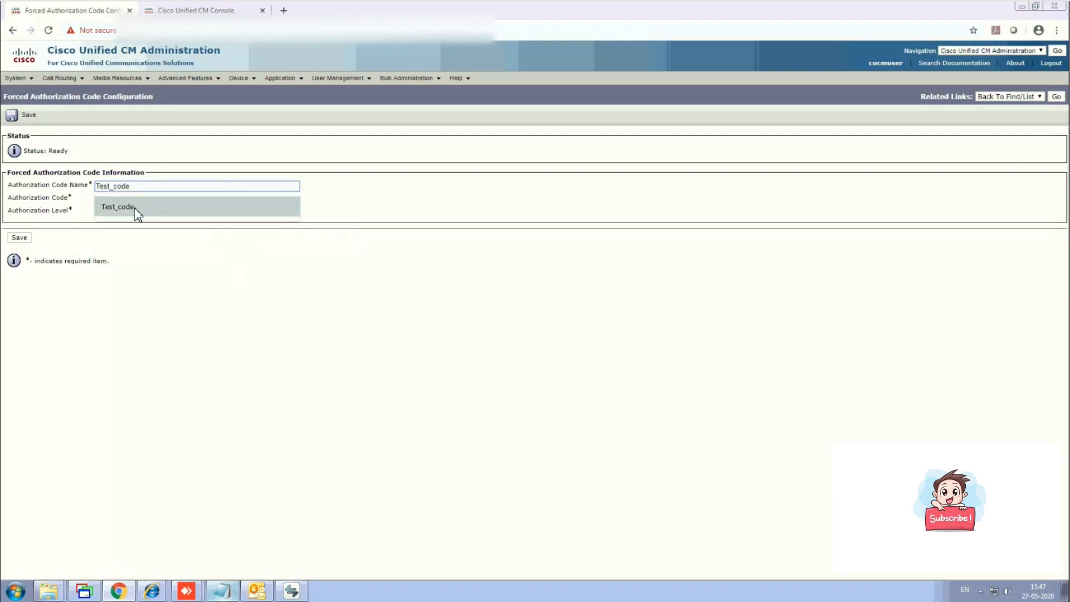
pyautogui.click(196, 198)
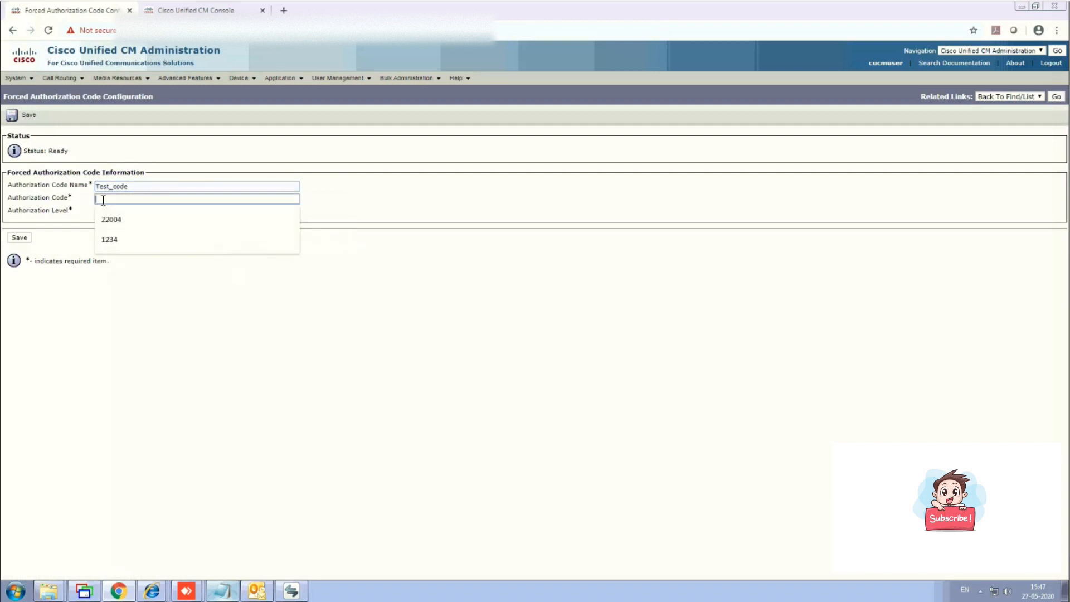
pyautogui.click(109, 240)
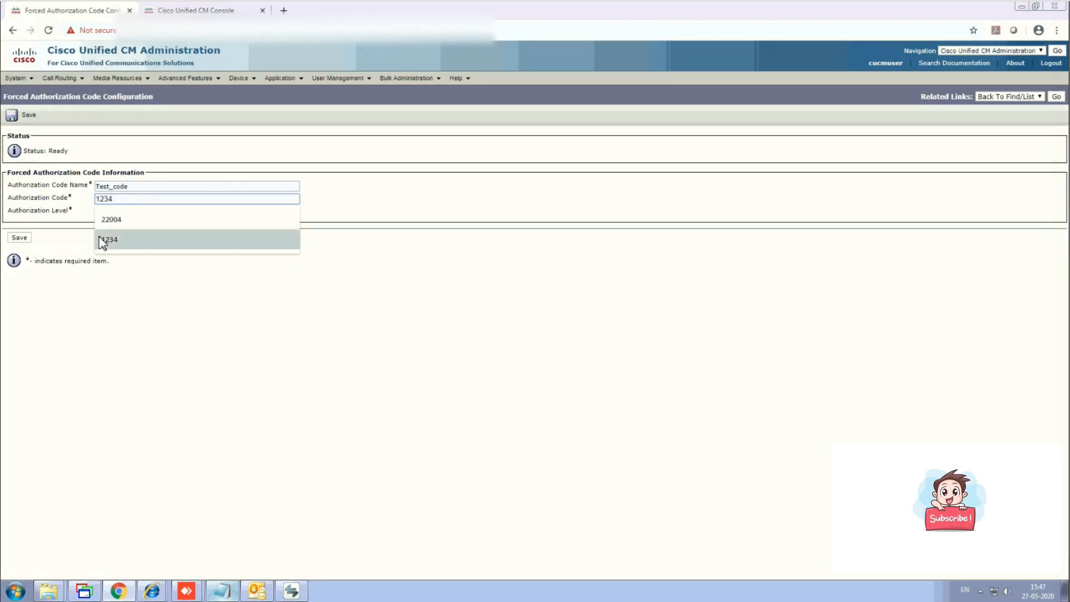
pyautogui.click(109, 238)
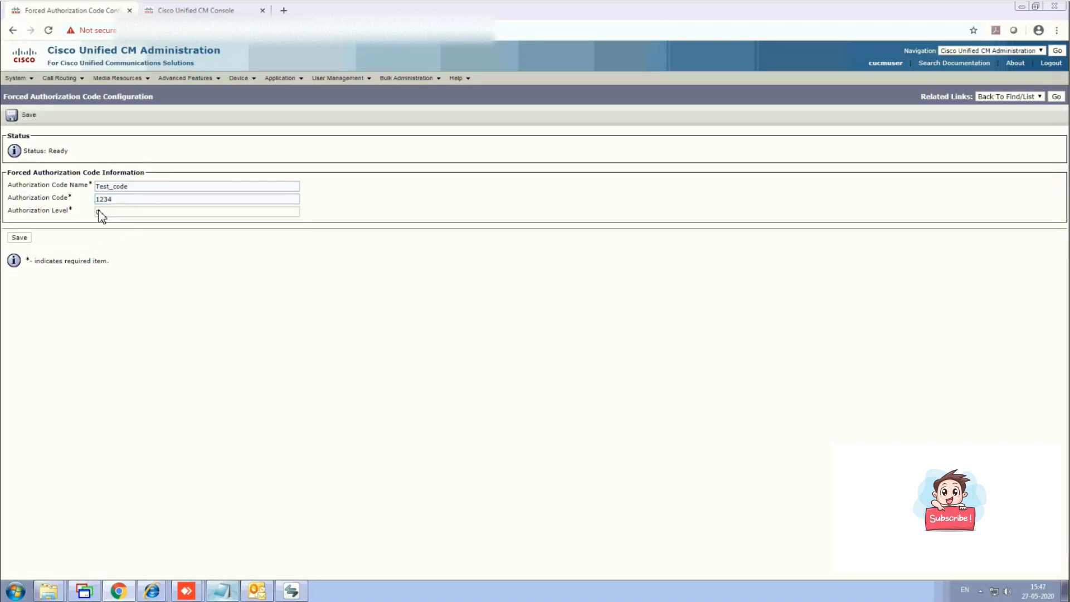
pyautogui.write('0')
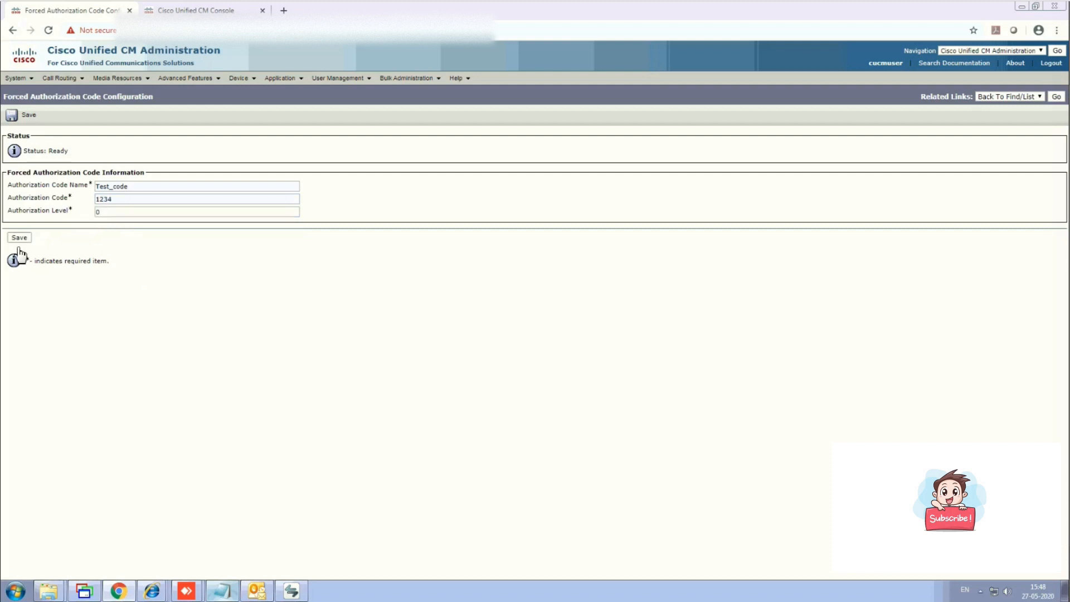
pyautogui.click(19, 237)
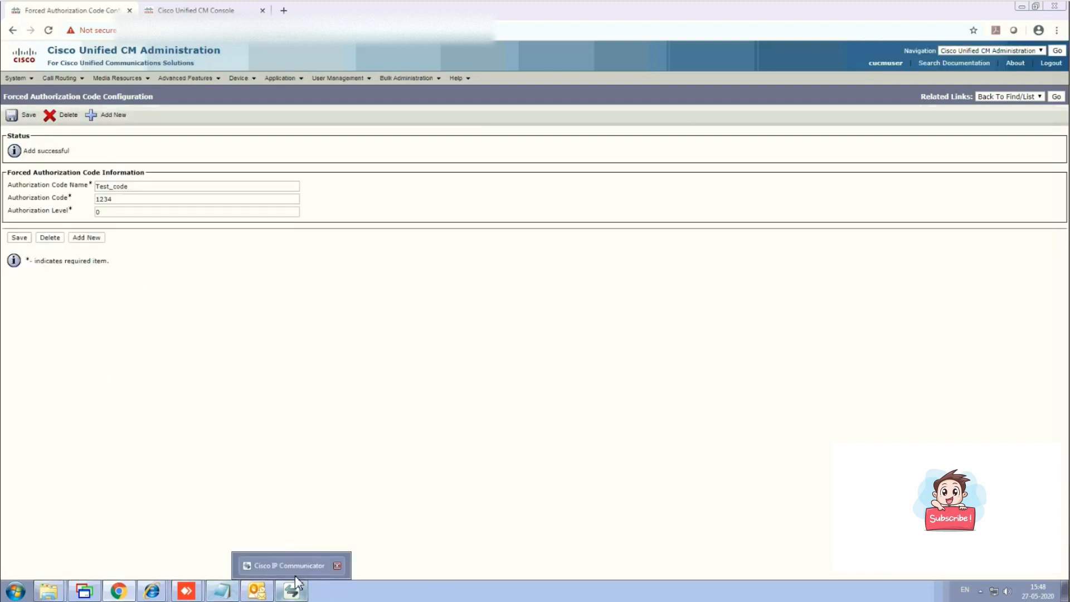
# Bring Cisco IP Communicator to the front for another test call
pyautogui.click(284, 566)
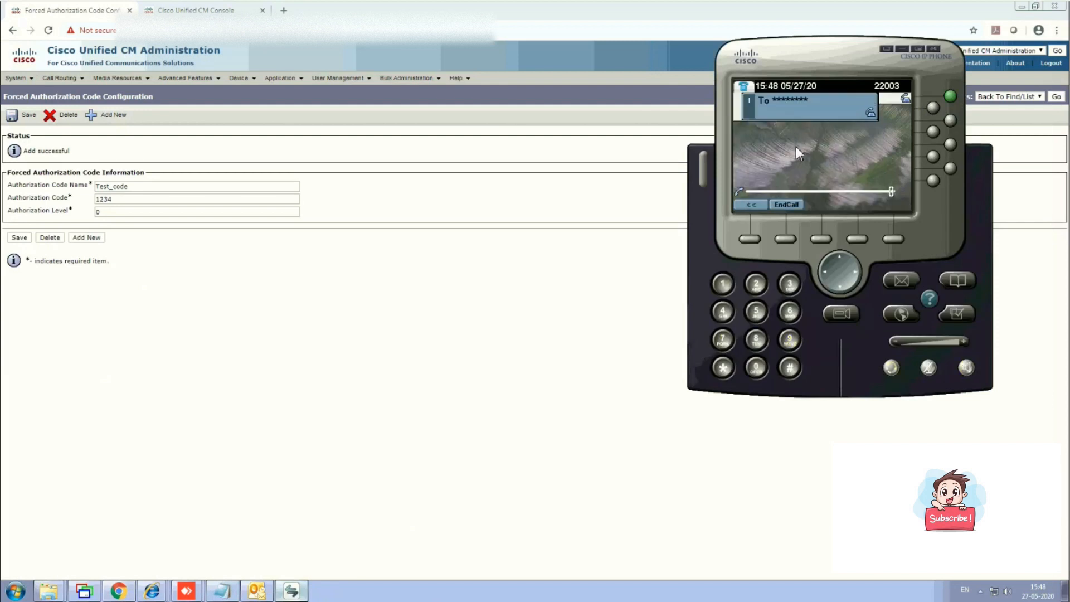
pyautogui.moveTo(741, 299)
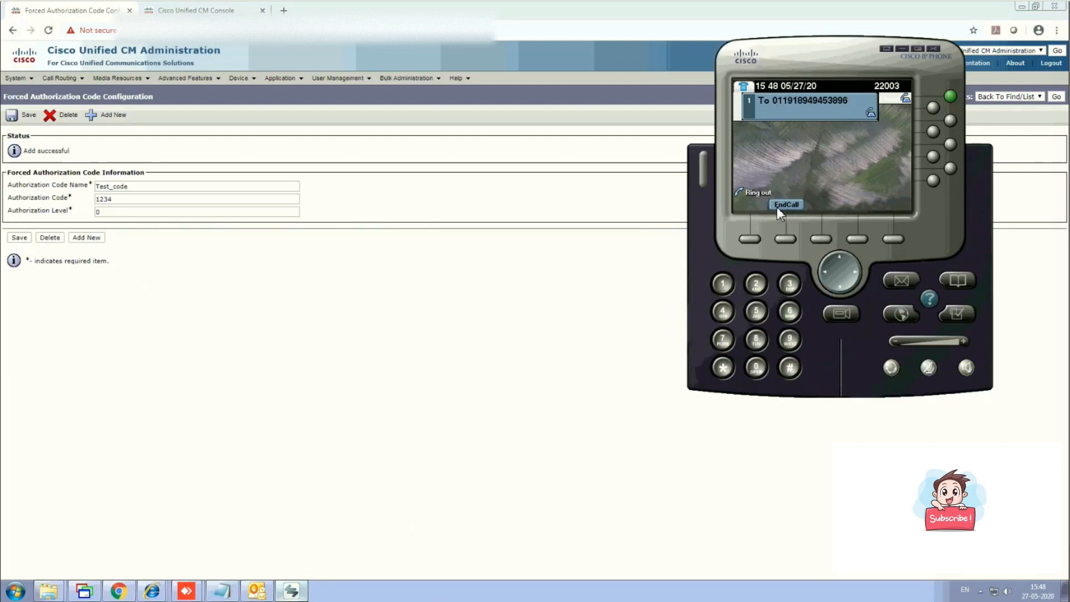
pyautogui.moveTo(792, 216)
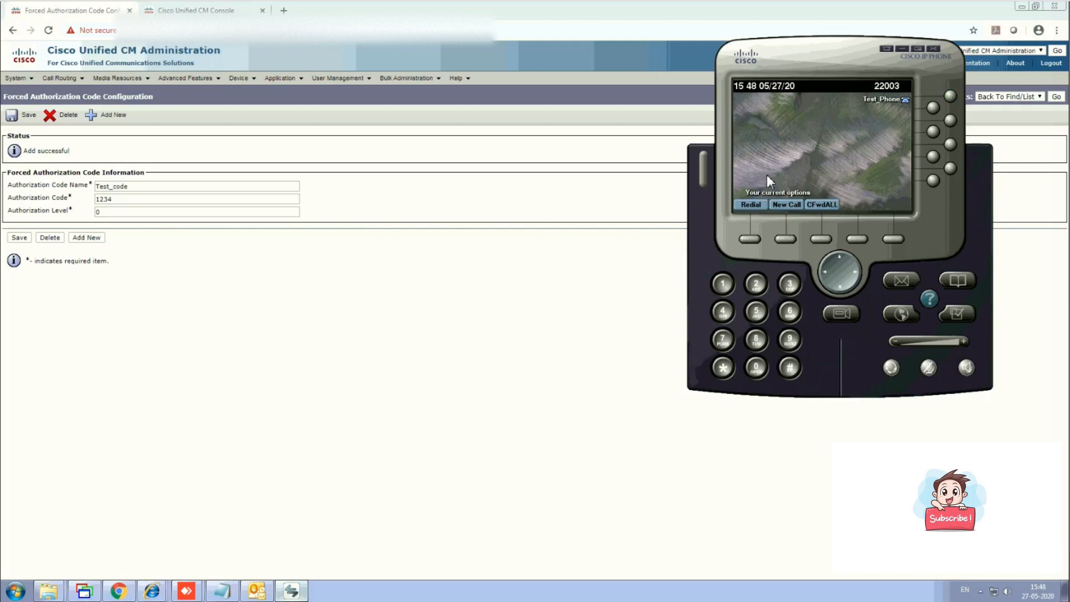
# Return to Test_code's authorization level field after the call ends
pyautogui.click(196, 212)
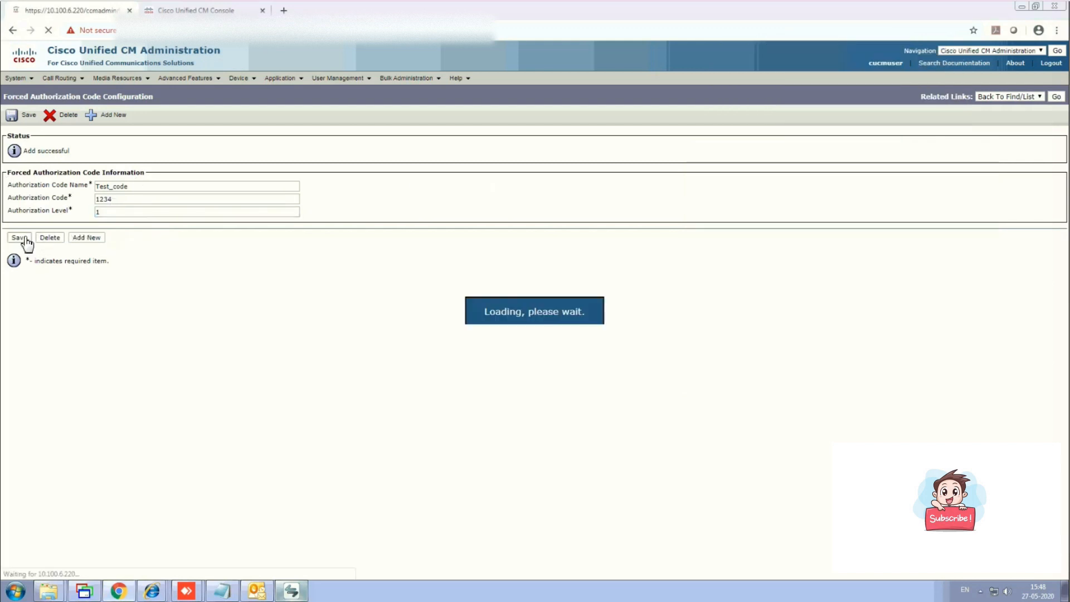
# Save Test_code at authorization level 1 and hang up the call prompting for a code
pyautogui.click(17, 238)
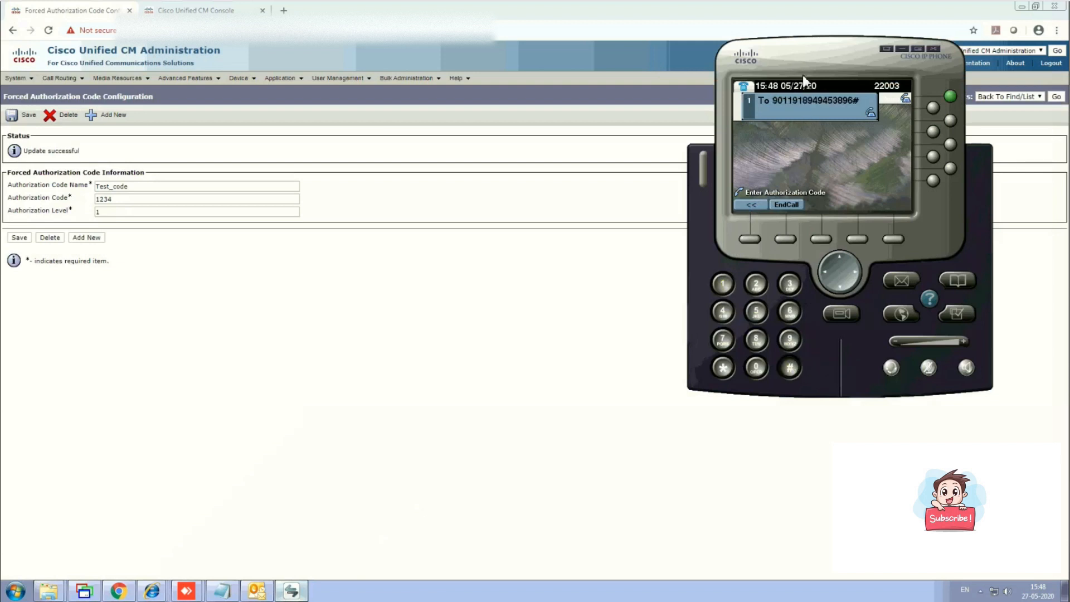
pyautogui.click(786, 205)
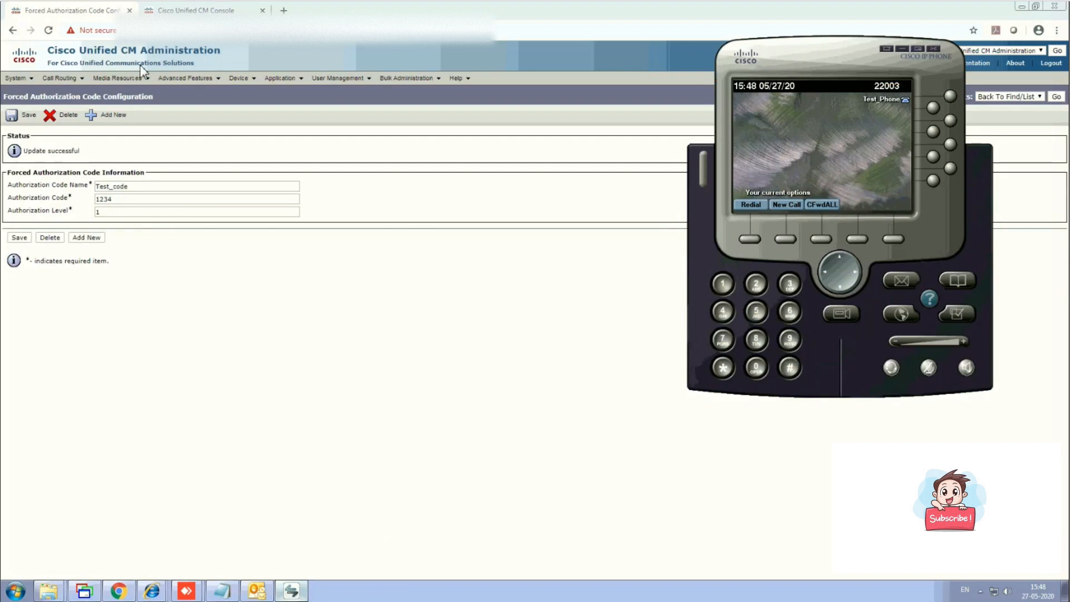
pyautogui.click(58, 78)
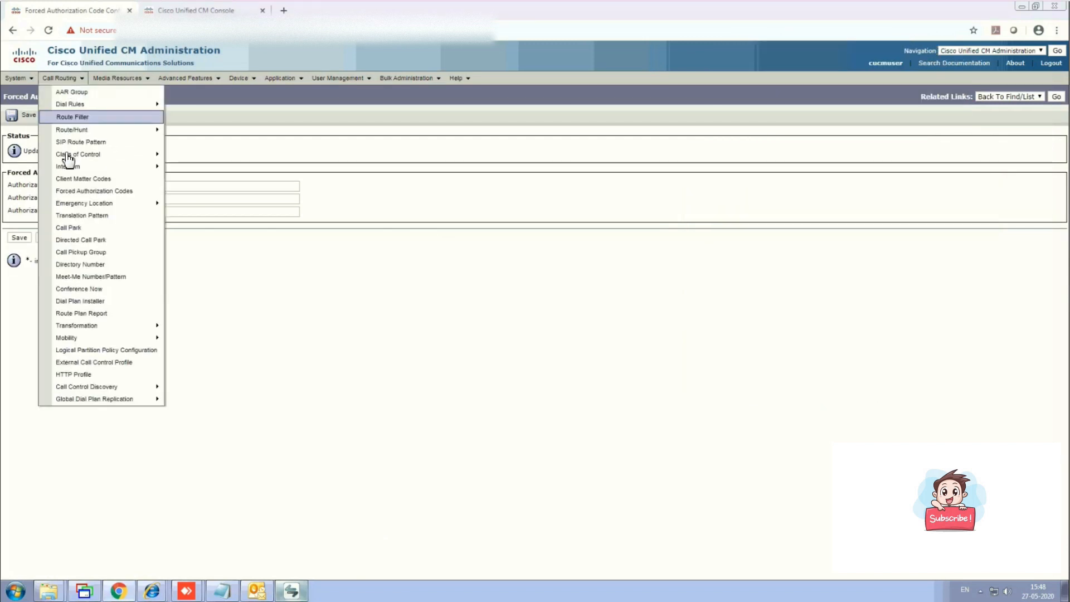
pyautogui.moveTo(72, 129)
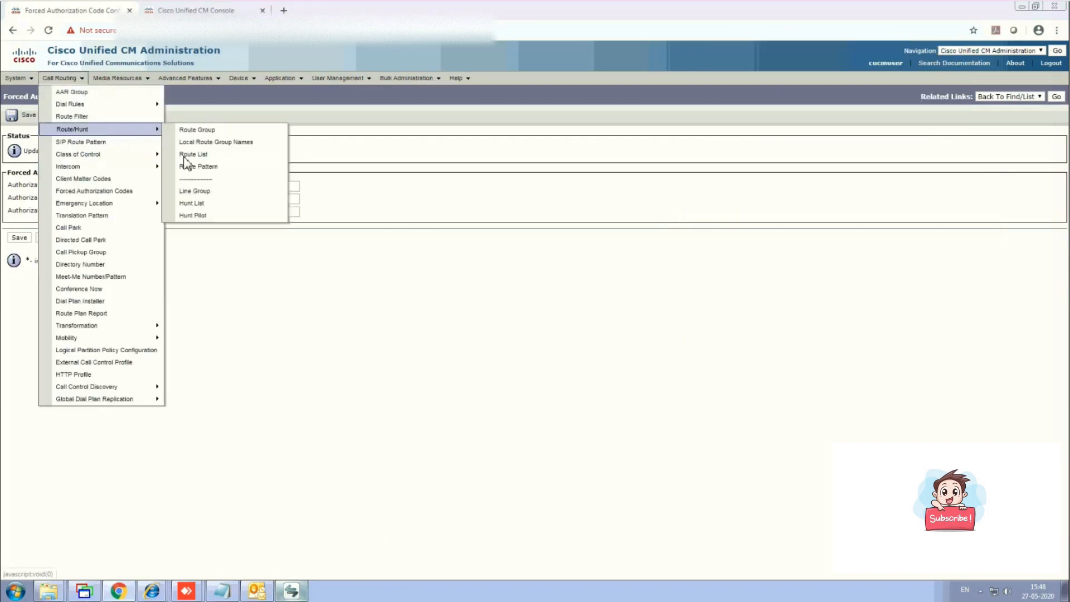
pyautogui.moveTo(198, 167)
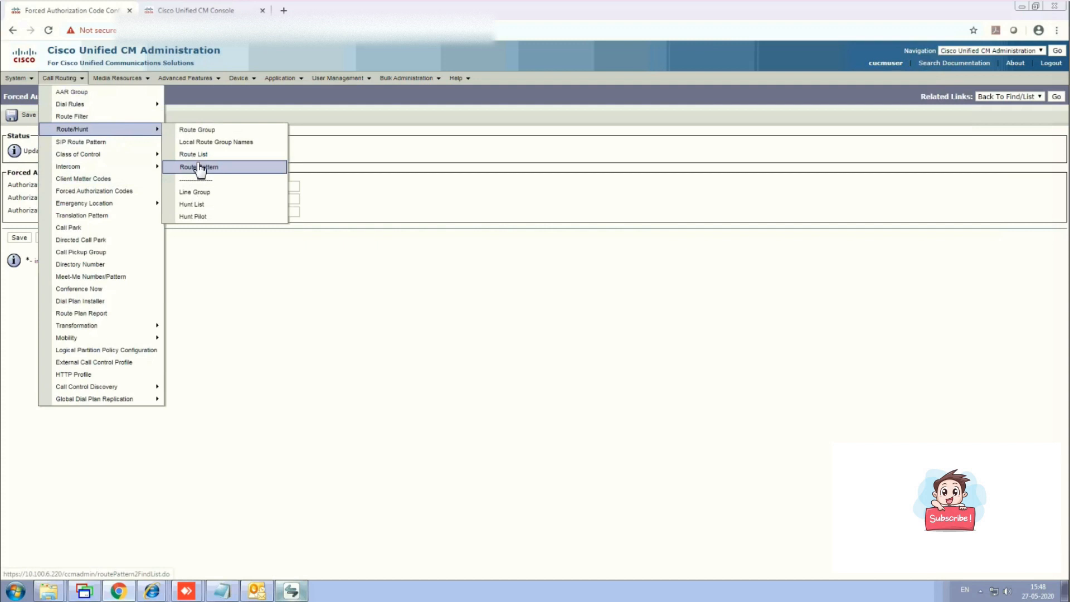
# Set route pattern 9011.!# to authorization level 1, save, and acknowledge the reset warnings
pyautogui.click(200, 167)
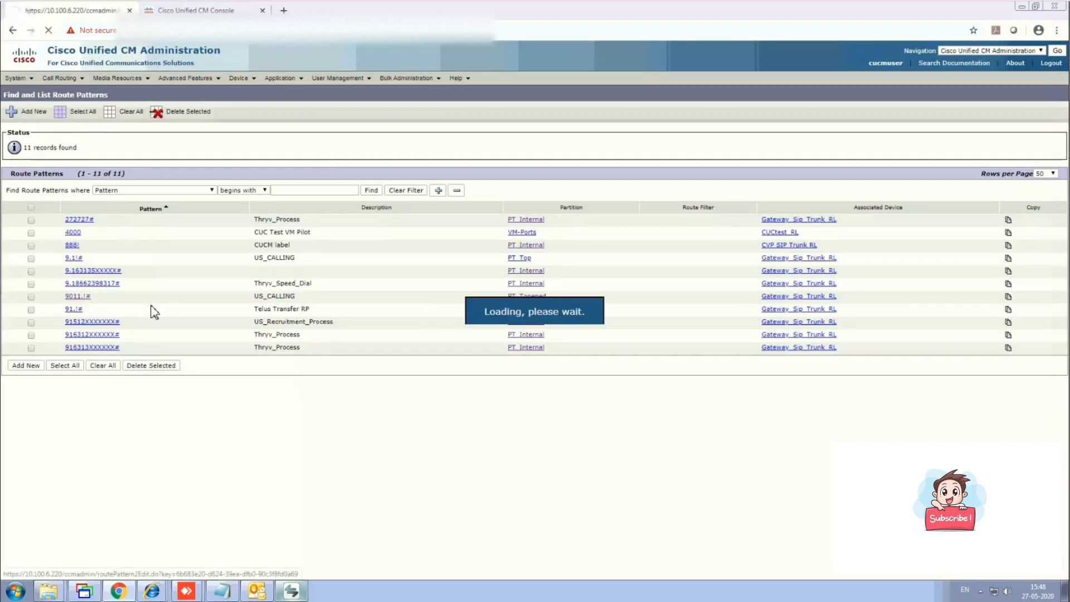
pyautogui.click(73, 296)
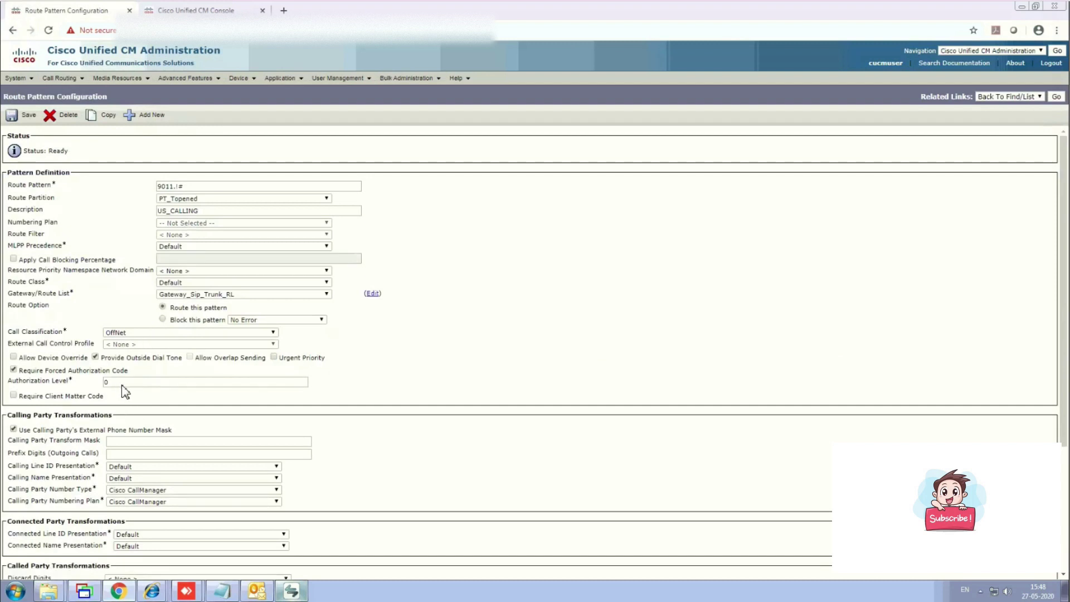
pyautogui.write('1')
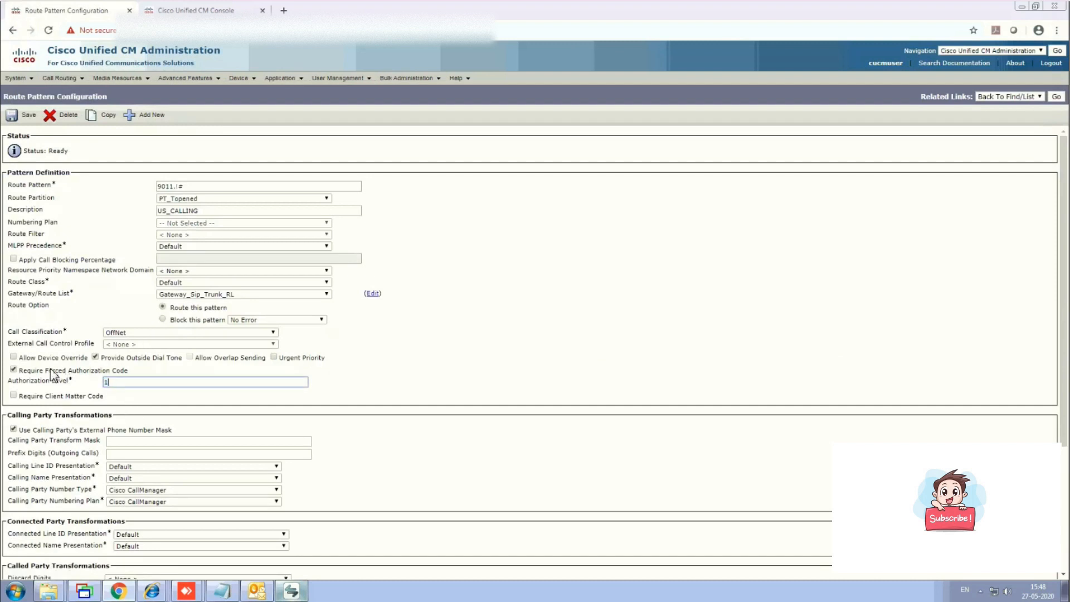
pyautogui.click(13, 115)
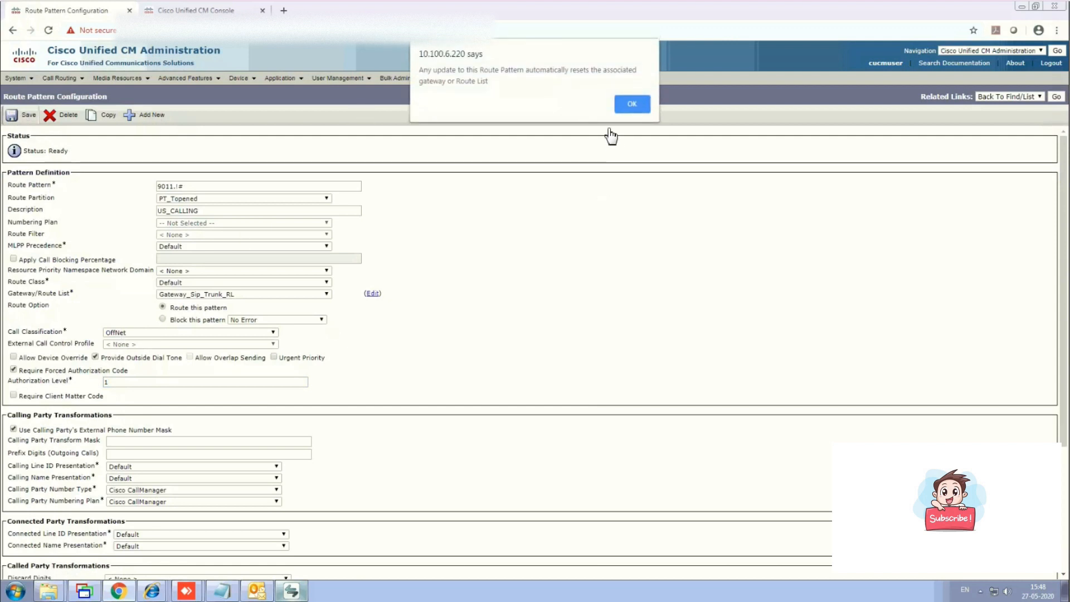
pyautogui.click(632, 104)
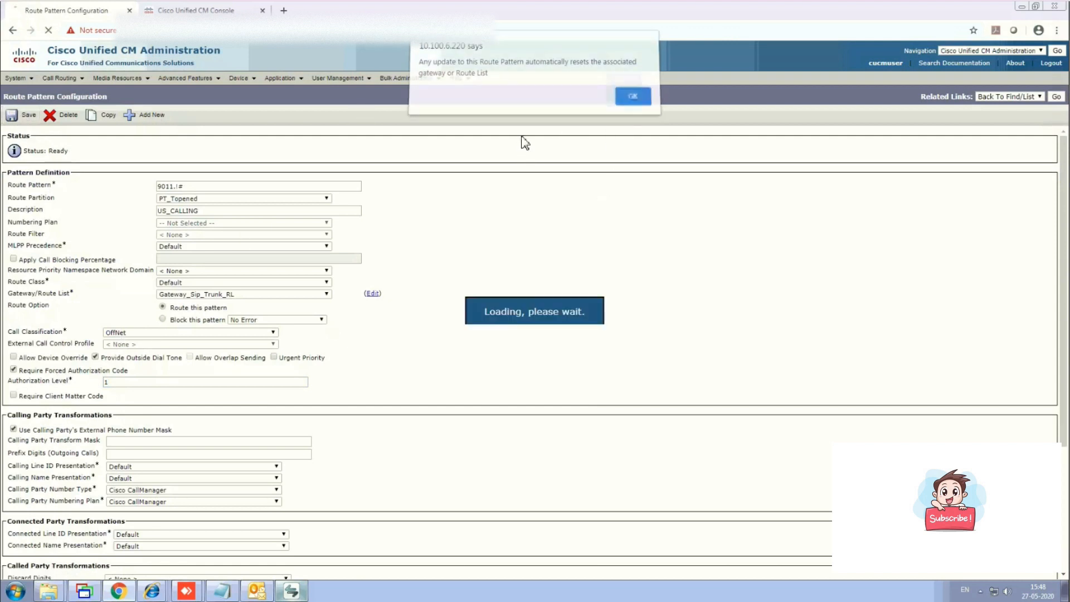
pyautogui.click(632, 96)
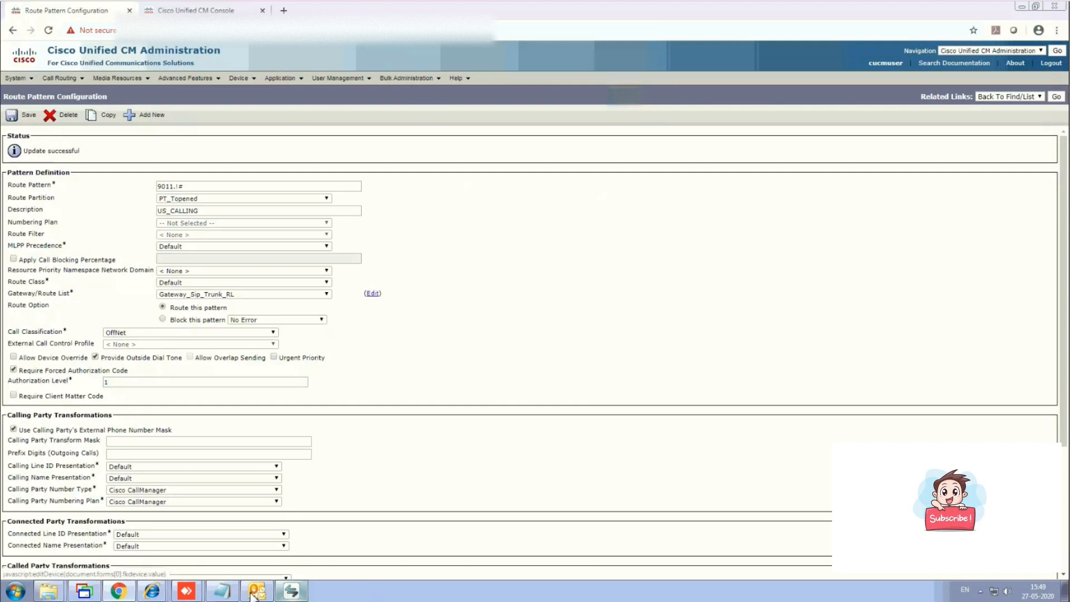
pyautogui.click(58, 78)
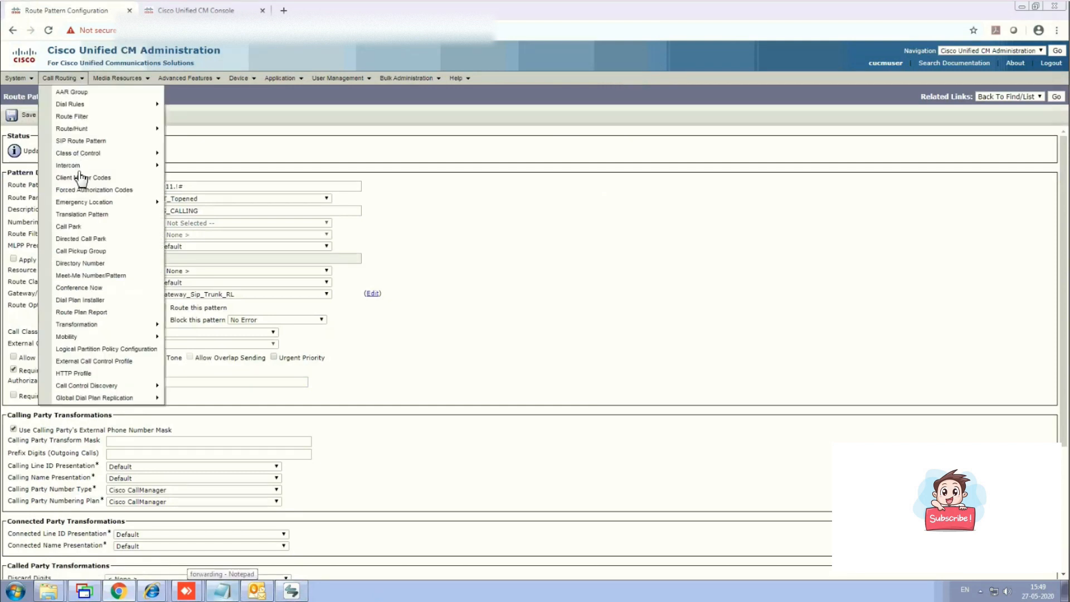
pyautogui.moveTo(66, 165)
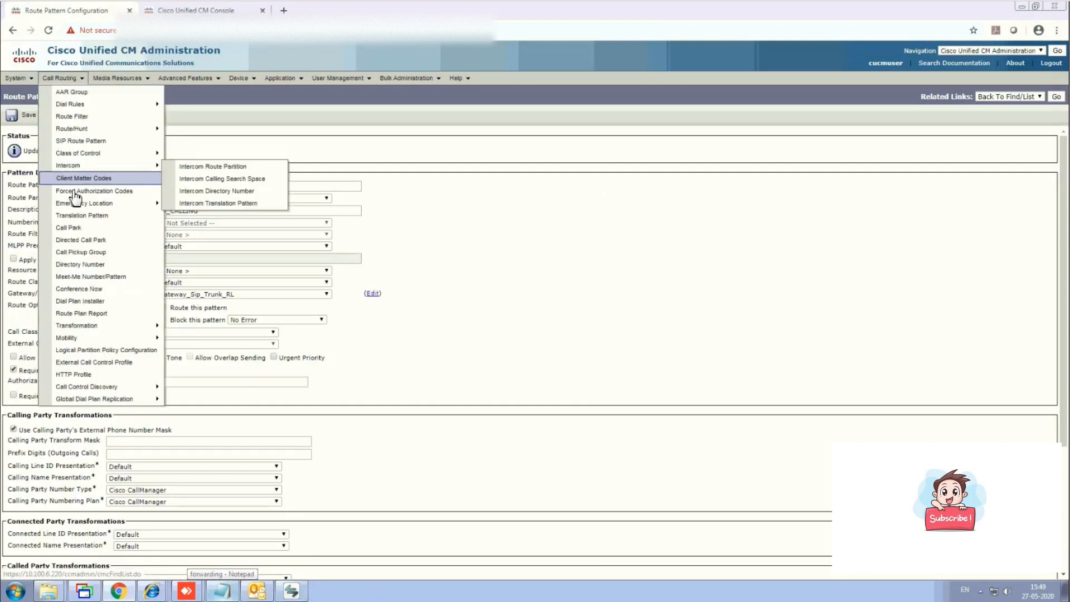
# Load Test_code from the forced authorization code list and edit its level back to 0
pyautogui.click(103, 190)
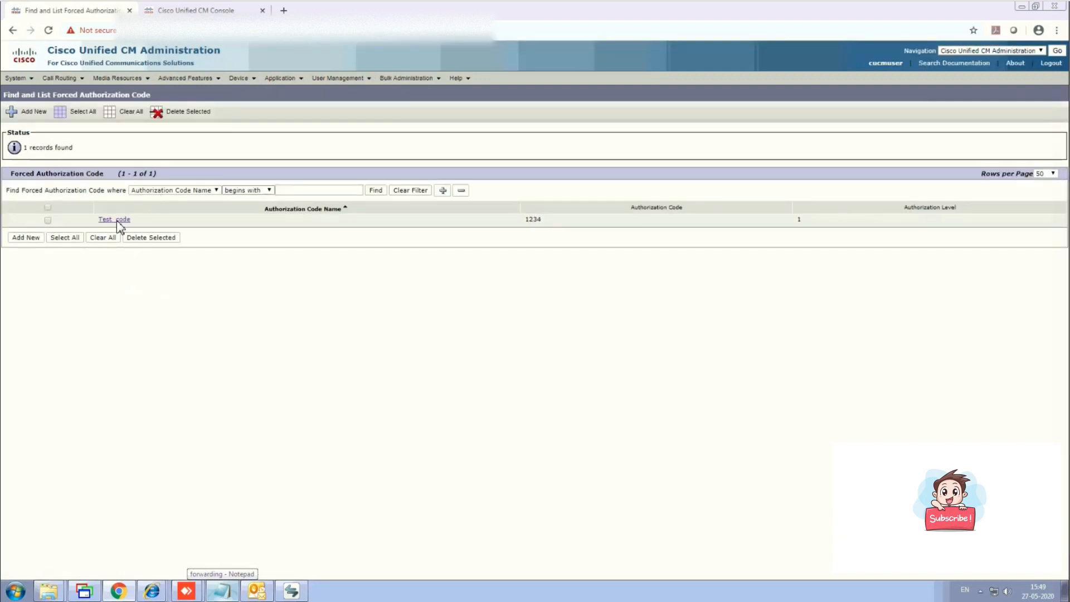
pyautogui.click(114, 220)
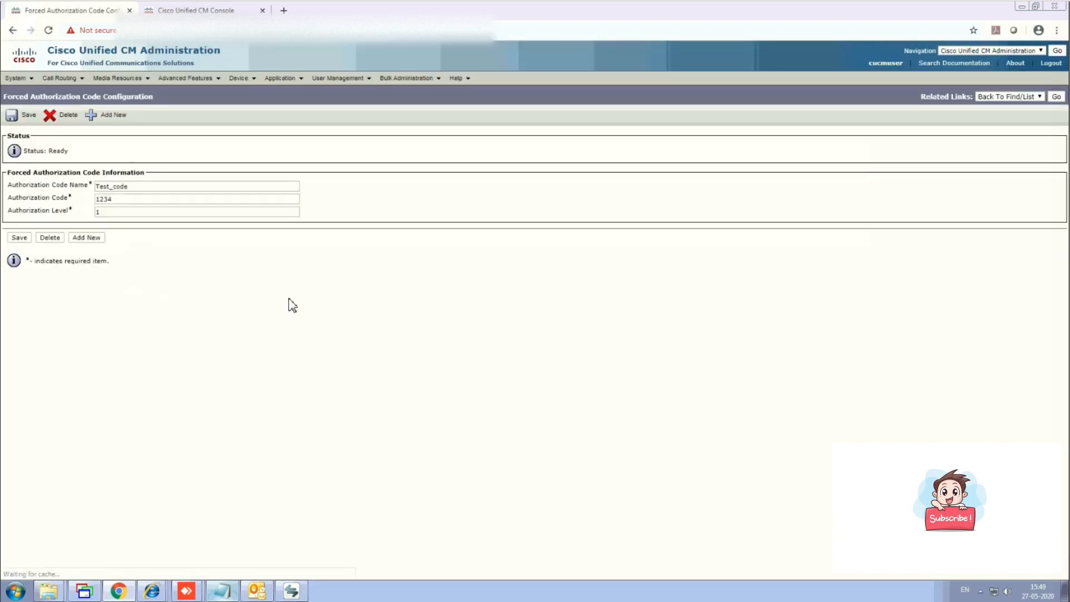
pyautogui.click(196, 212)
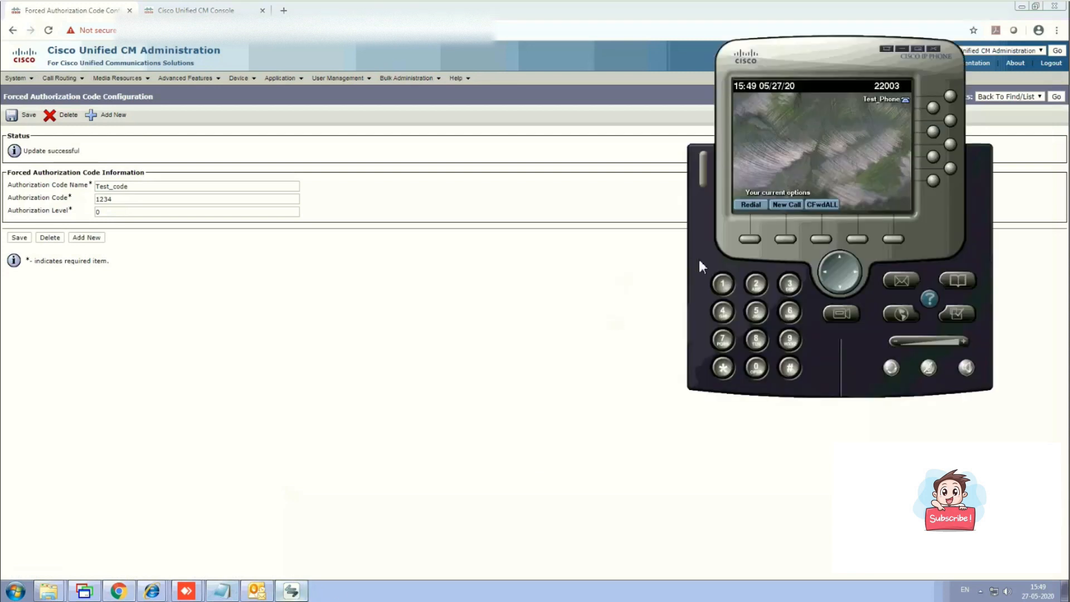
pyautogui.moveTo(750, 225)
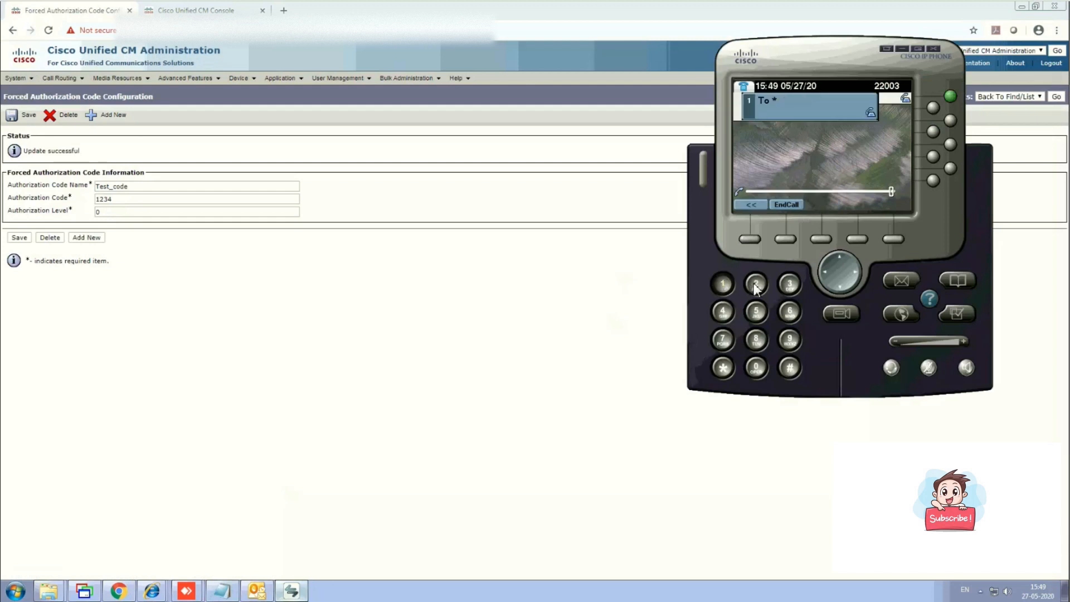
# Dial the international test number, enter the authorization code at the prompt, then end the call
pyautogui.click(755, 312)
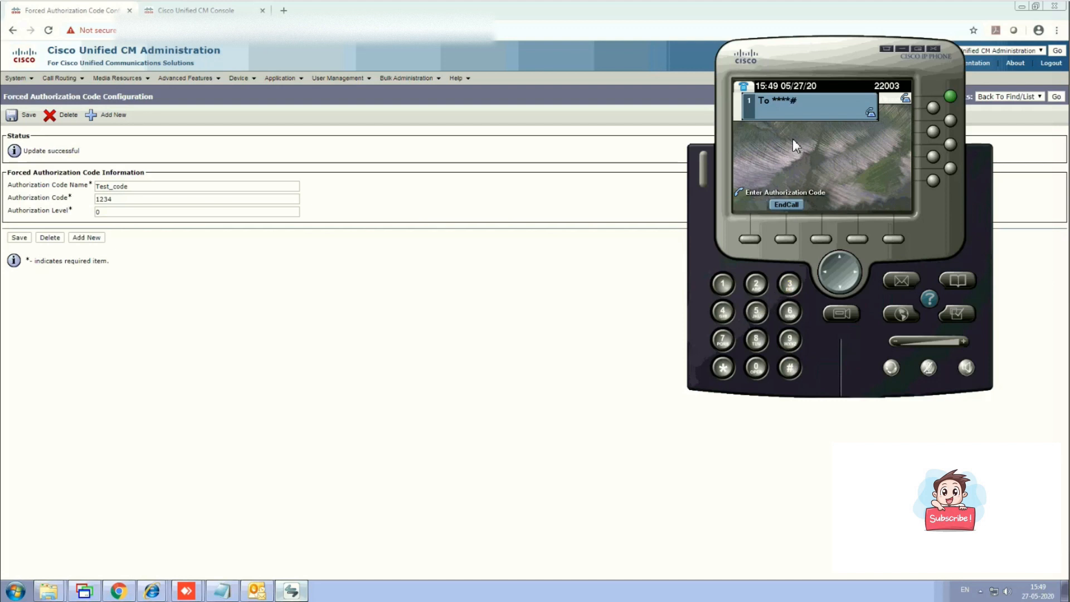
pyautogui.moveTo(830, 168)
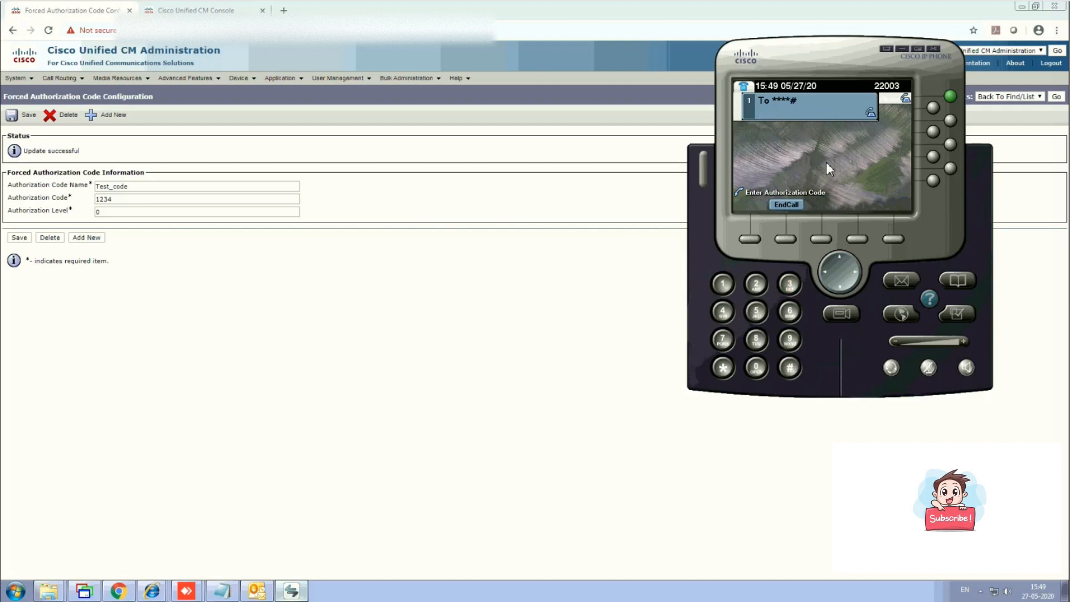
pyautogui.moveTo(801, 180)
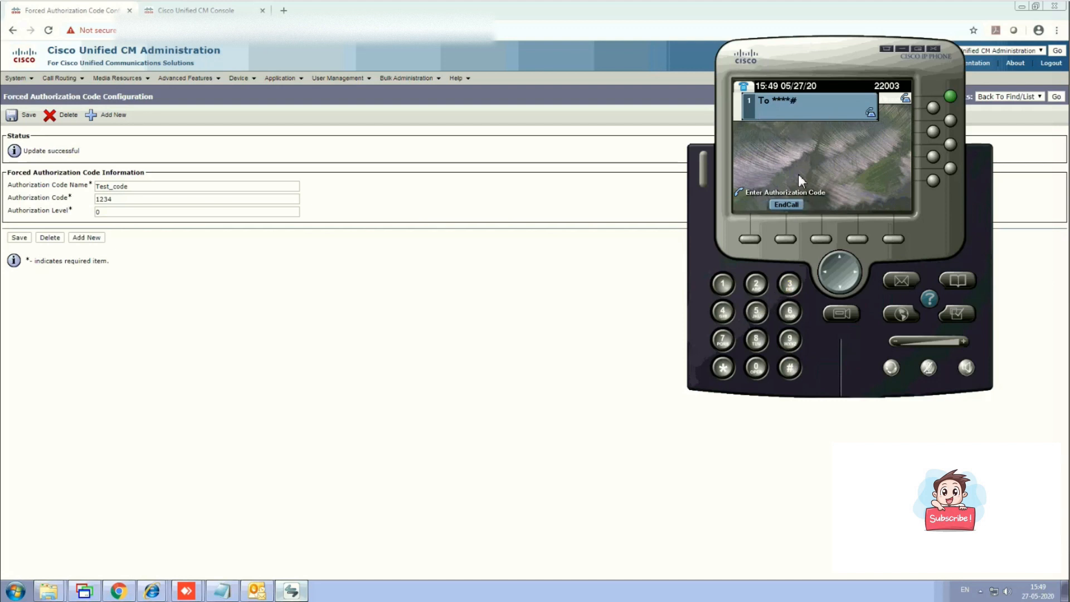
pyautogui.moveTo(836, 152)
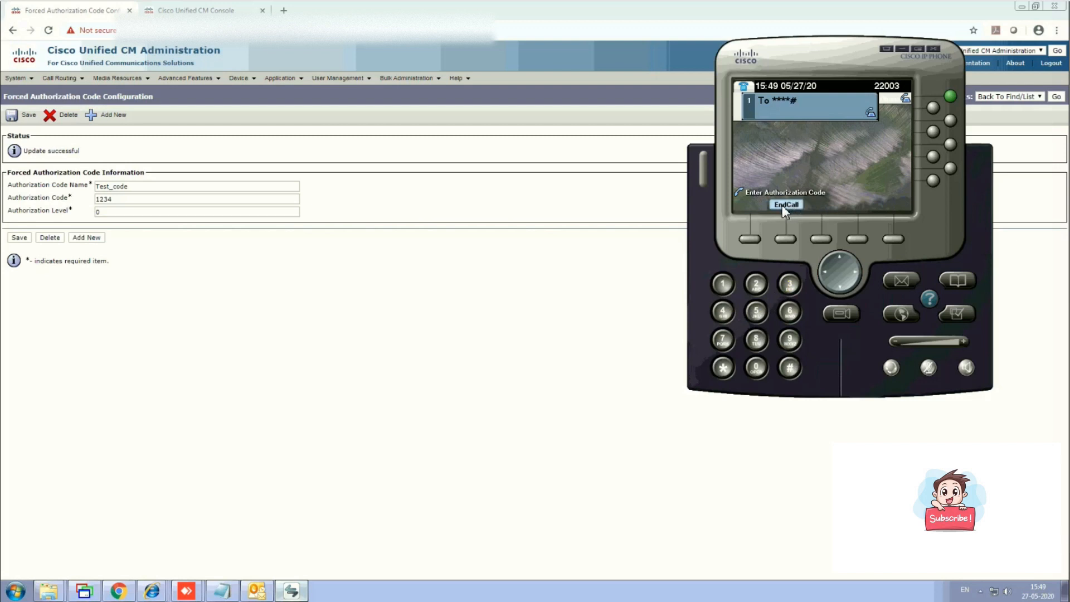
pyautogui.click(786, 204)
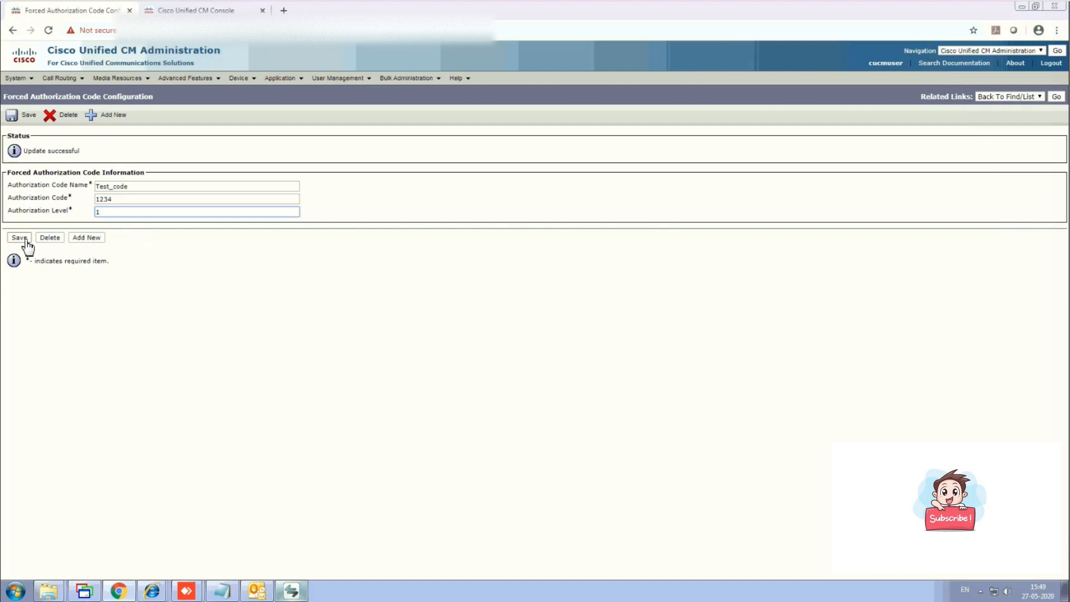
# Replace the mistyped authorization level 3 with 1 for Test_code
pyautogui.write('3')
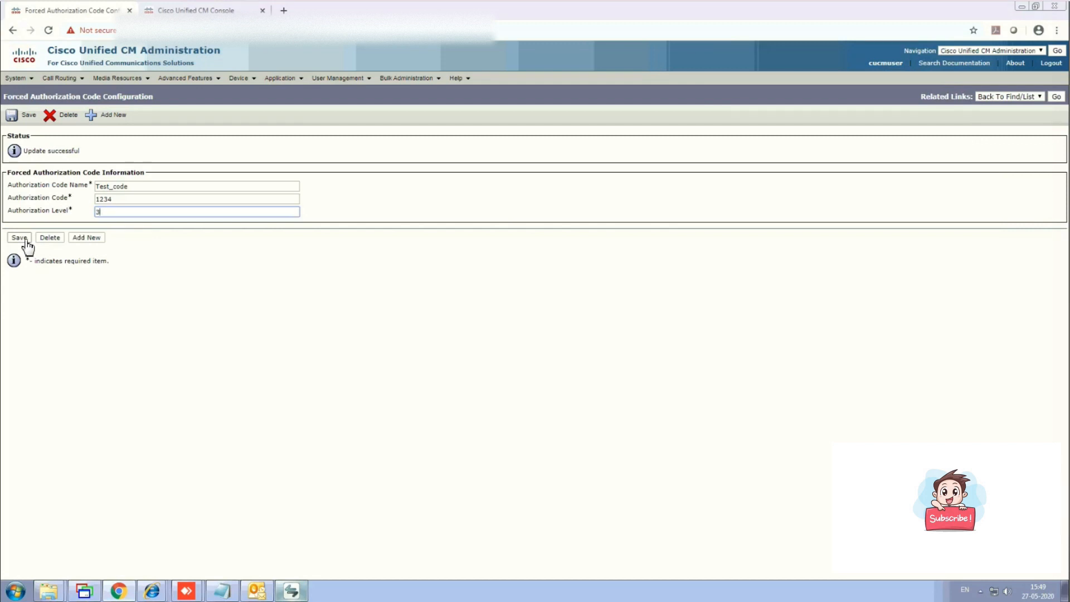
pyautogui.press('Backspace')
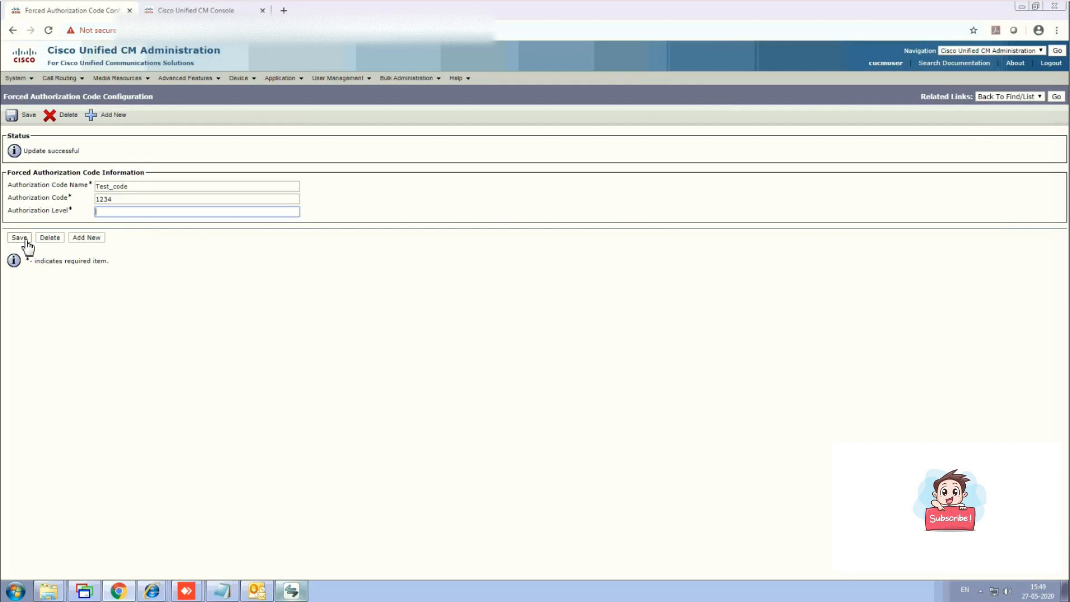
pyautogui.write('1')
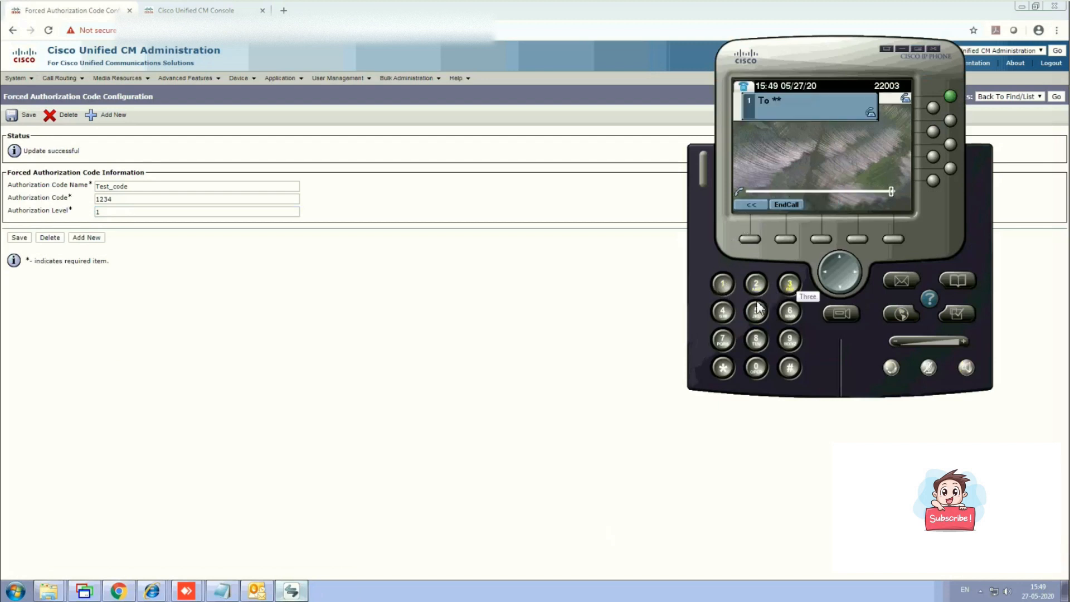
# Dial the test number again on the softphone keypad and minimize the window
pyautogui.click(789, 368)
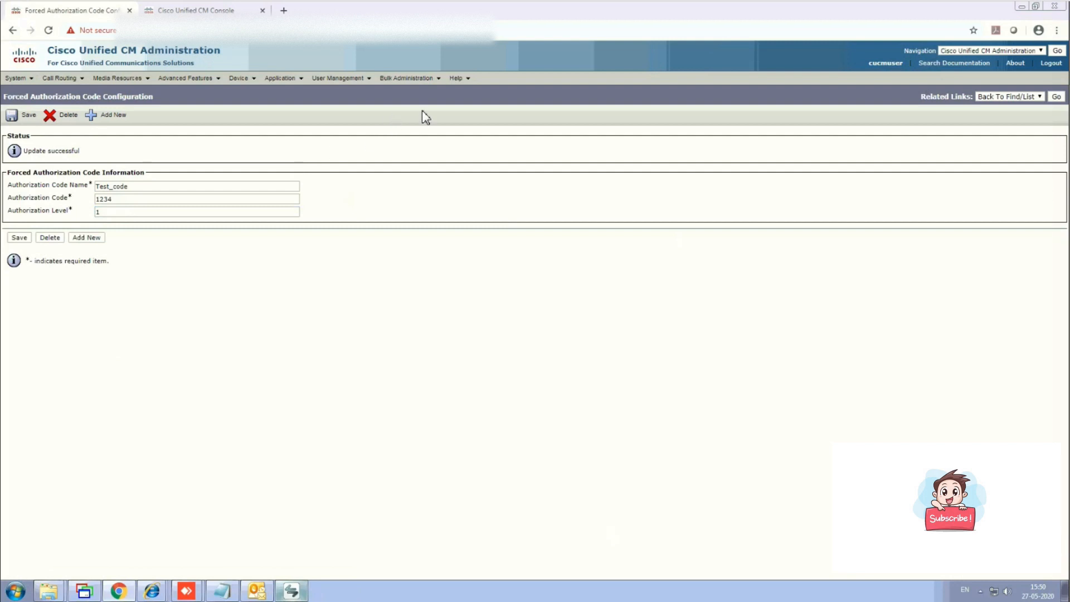
pyautogui.moveTo(1030, 8)
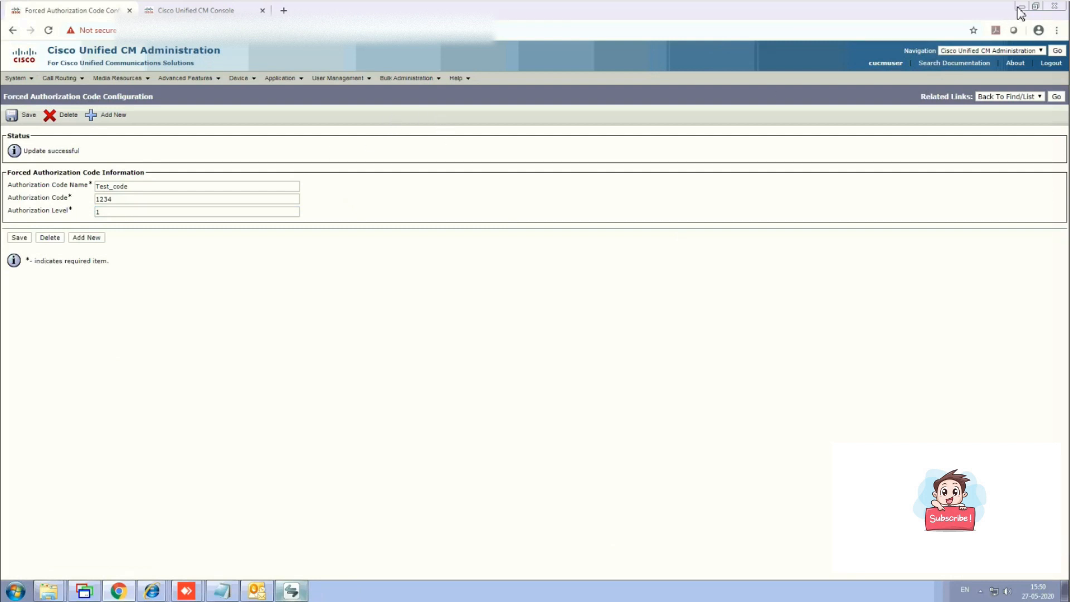